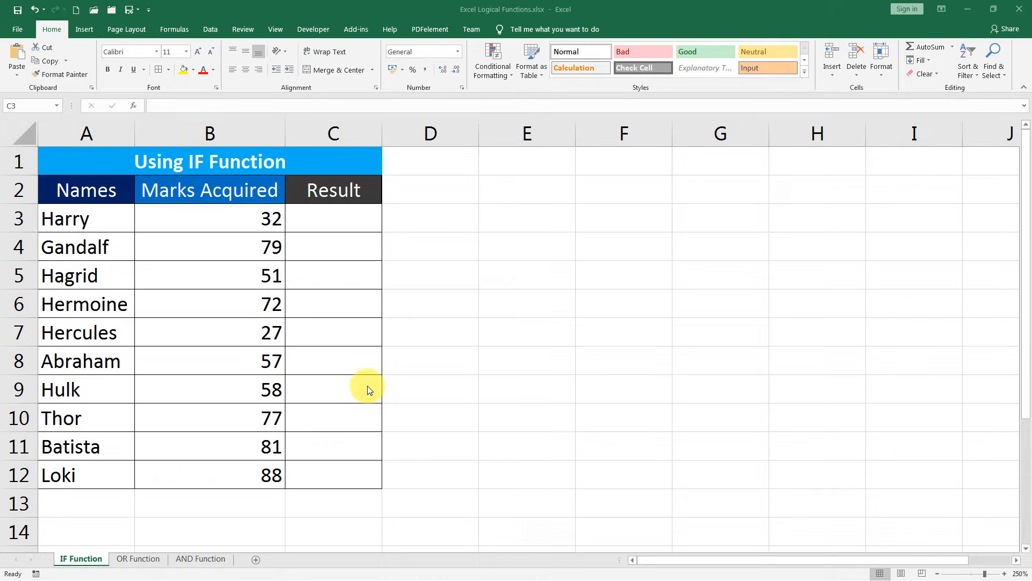
pyautogui.moveTo(361, 392)
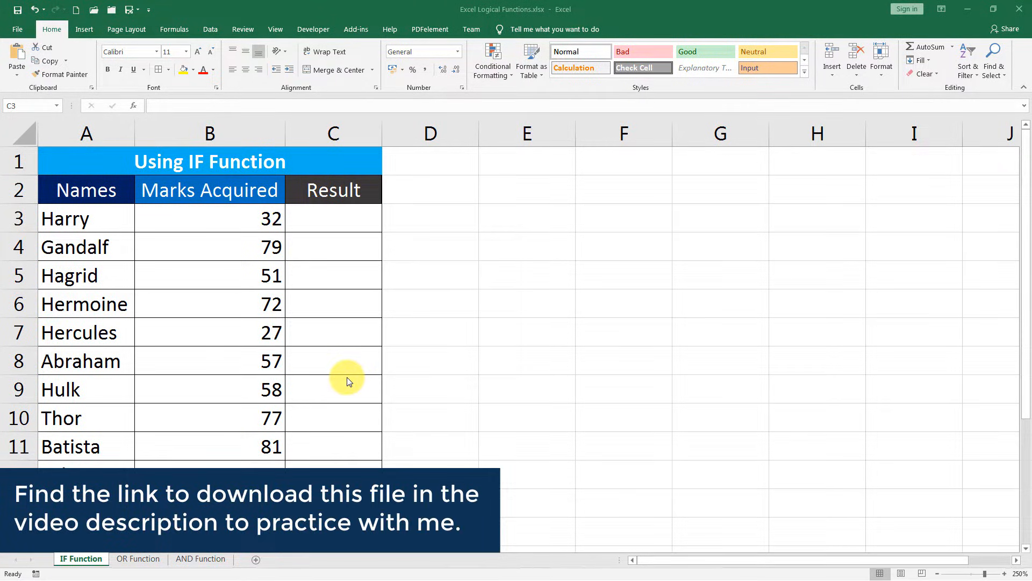
pyautogui.moveTo(300, 349)
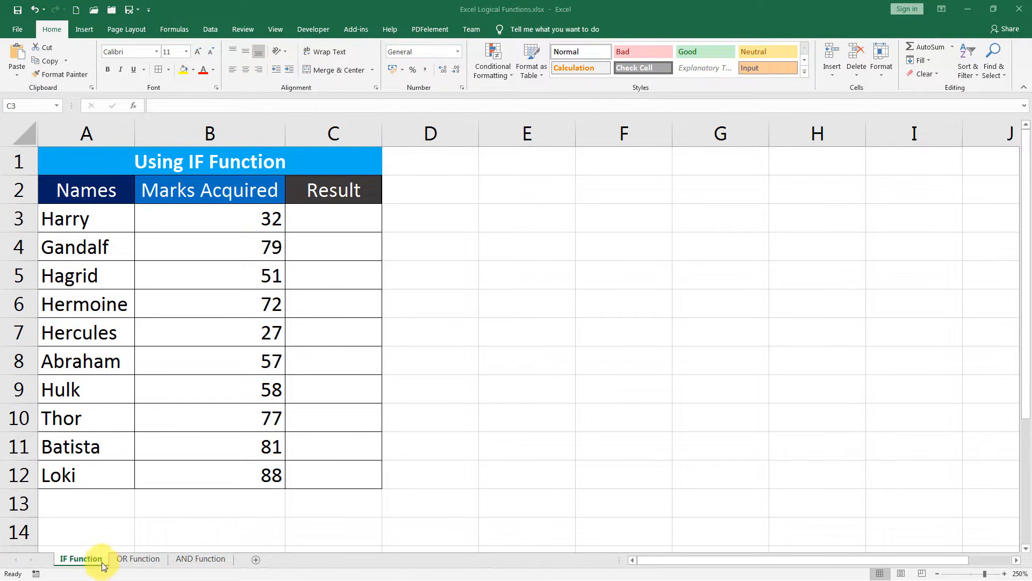
# Start an IF formula in Harry's Result cell C3 after glancing at the other sheets
pyautogui.click(138, 559)
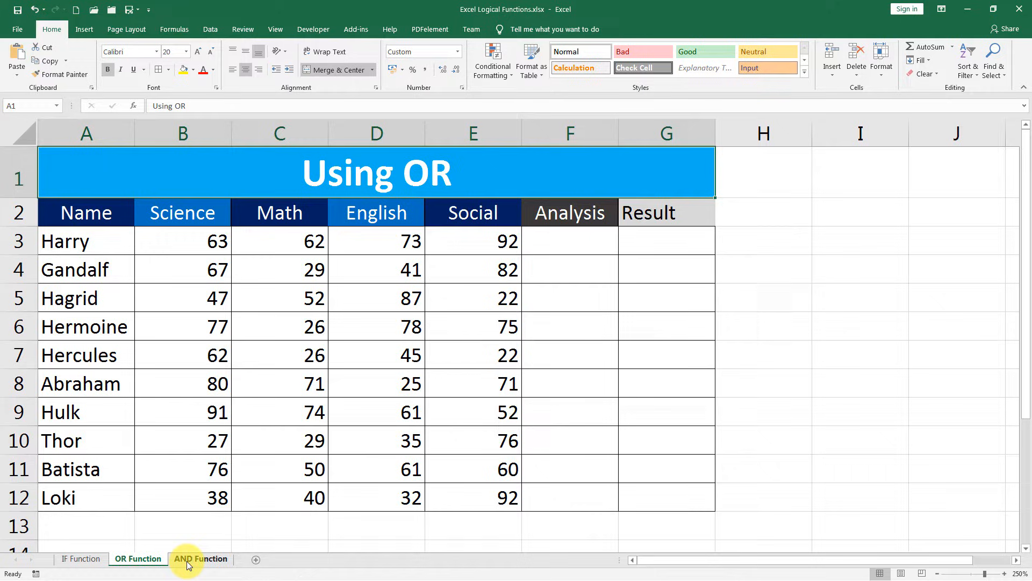
pyautogui.click(81, 558)
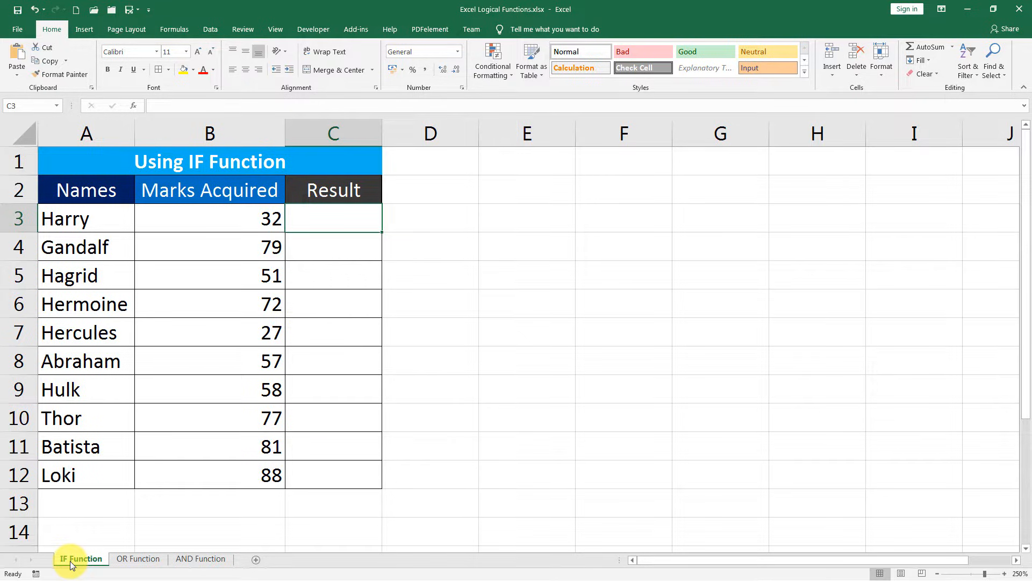
pyautogui.moveTo(178, 444)
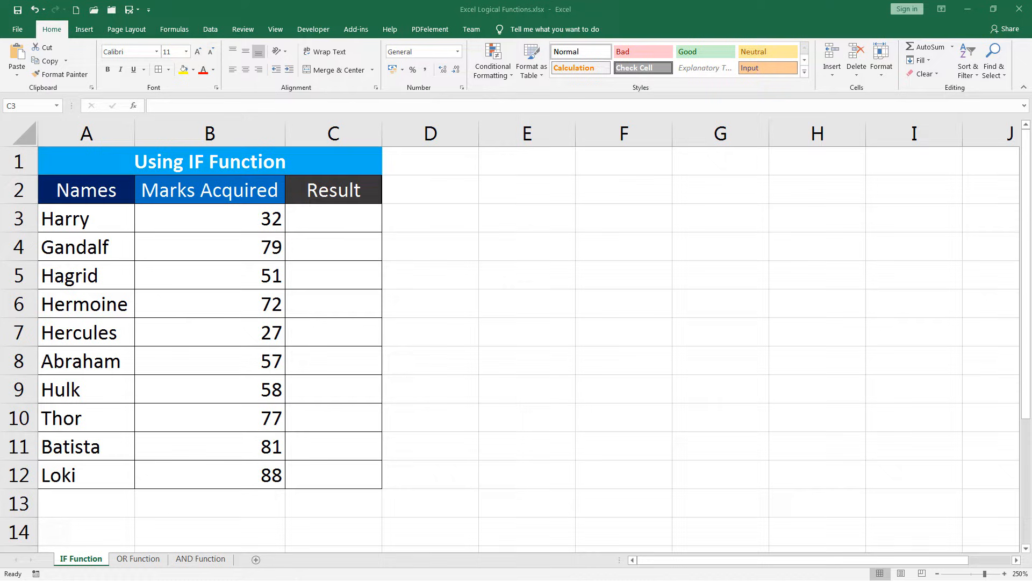
pyautogui.click(333, 218)
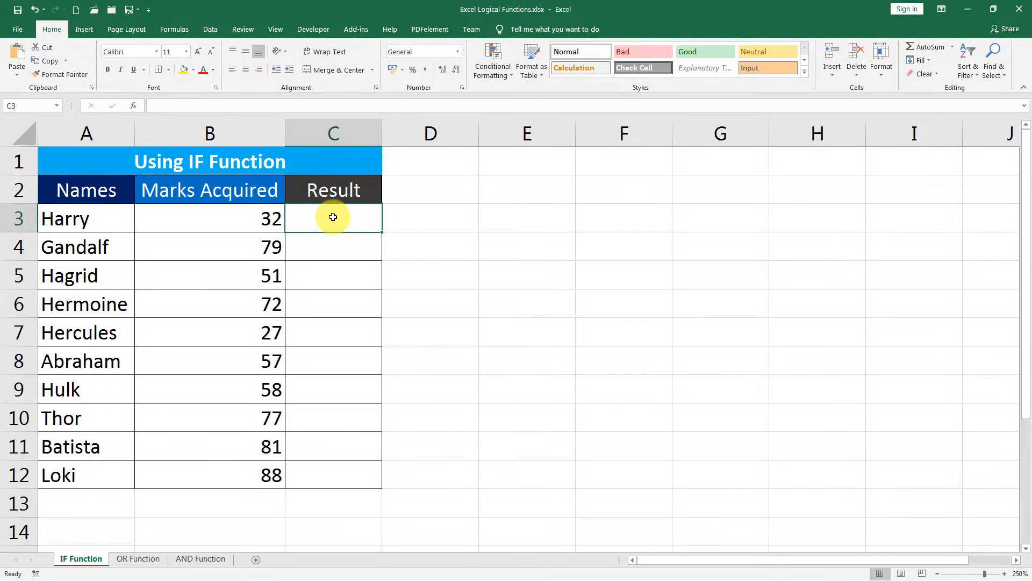
pyautogui.write('=')
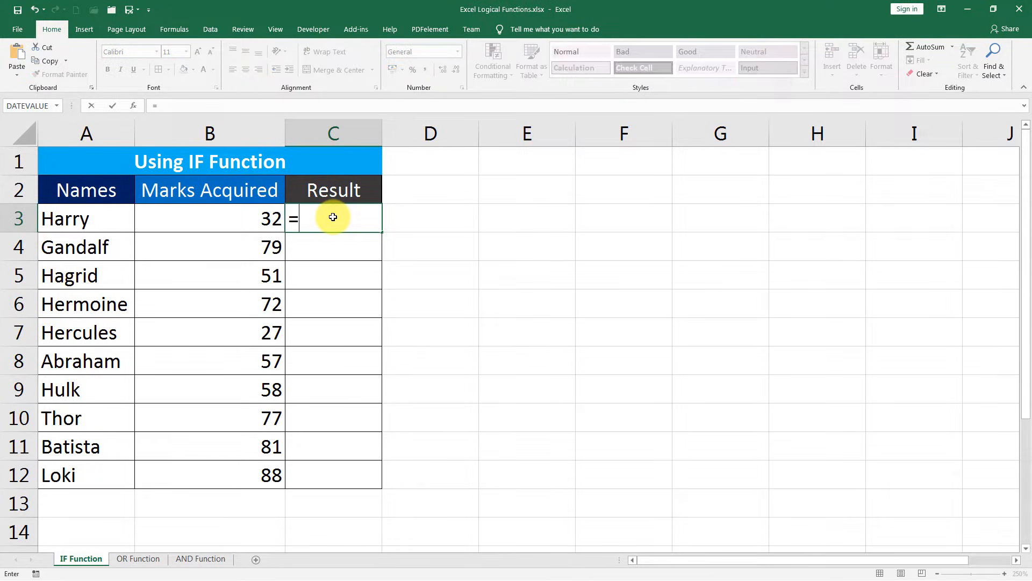
pyautogui.write('if')
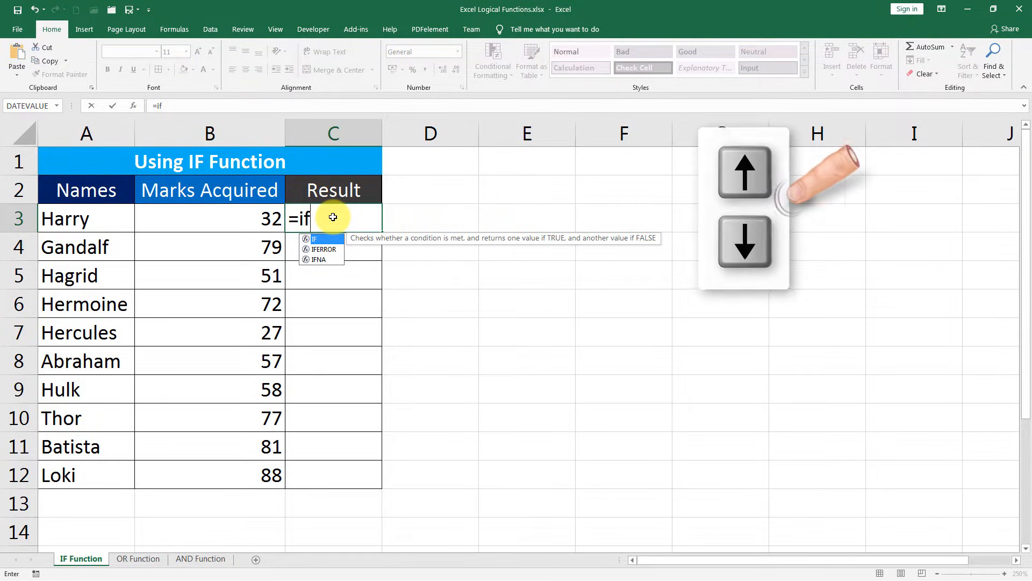
pyautogui.press('Tab')
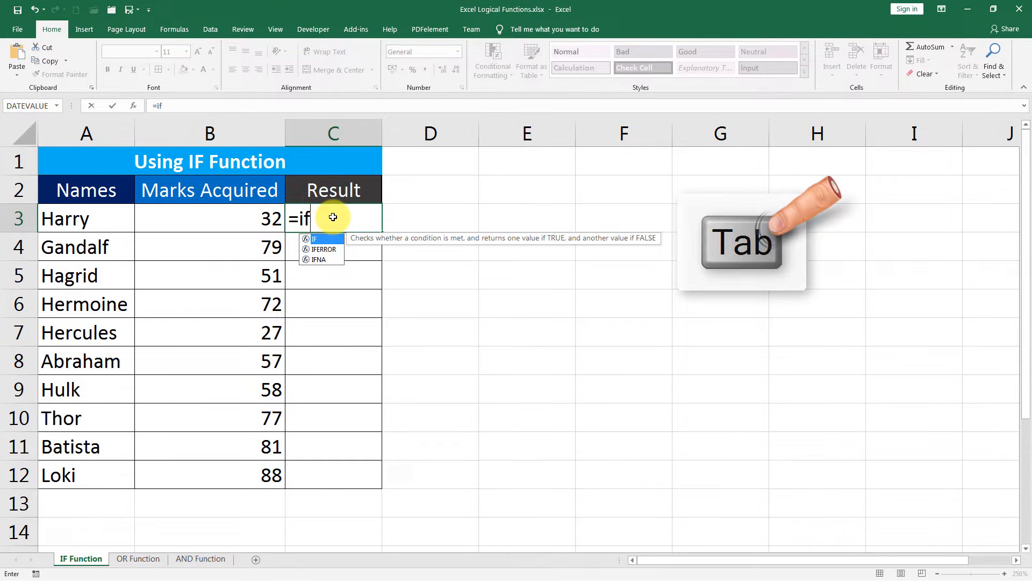
pyautogui.press('Tab')
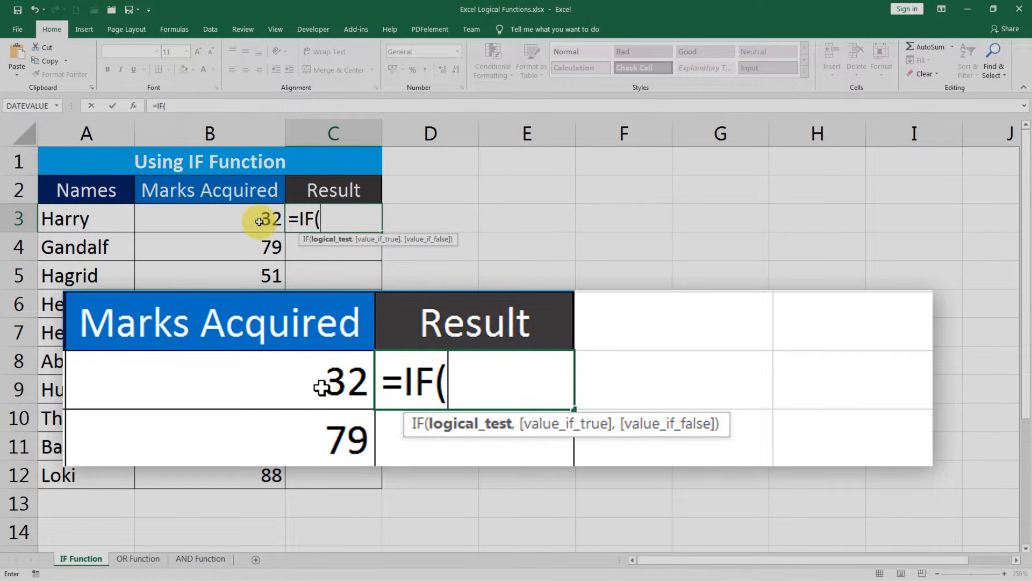
# Complete the formula as =IF(B3<35, "Failed", "Passed") using Harry's mark
pyautogui.click(209, 219)
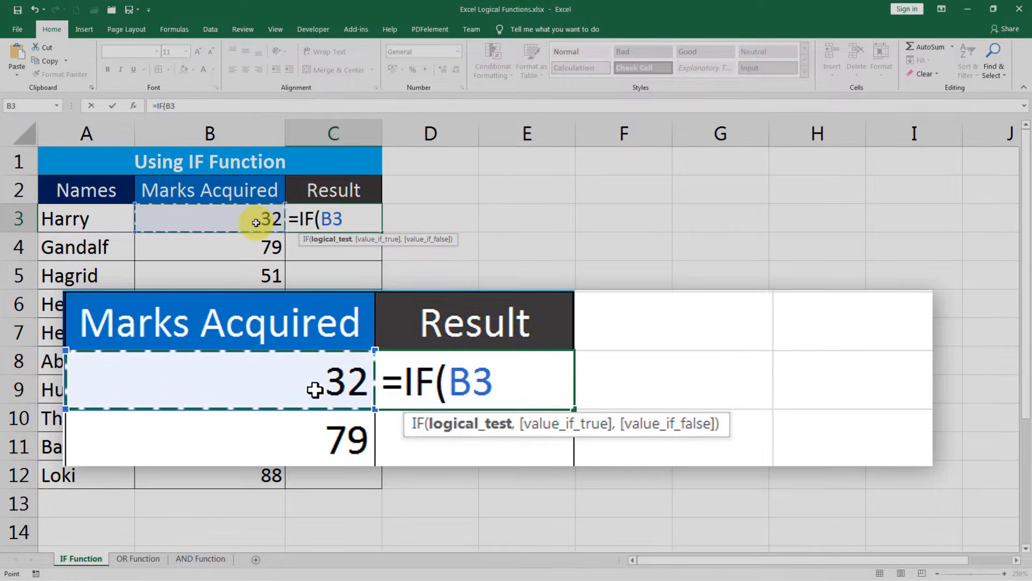
pyautogui.write('<')
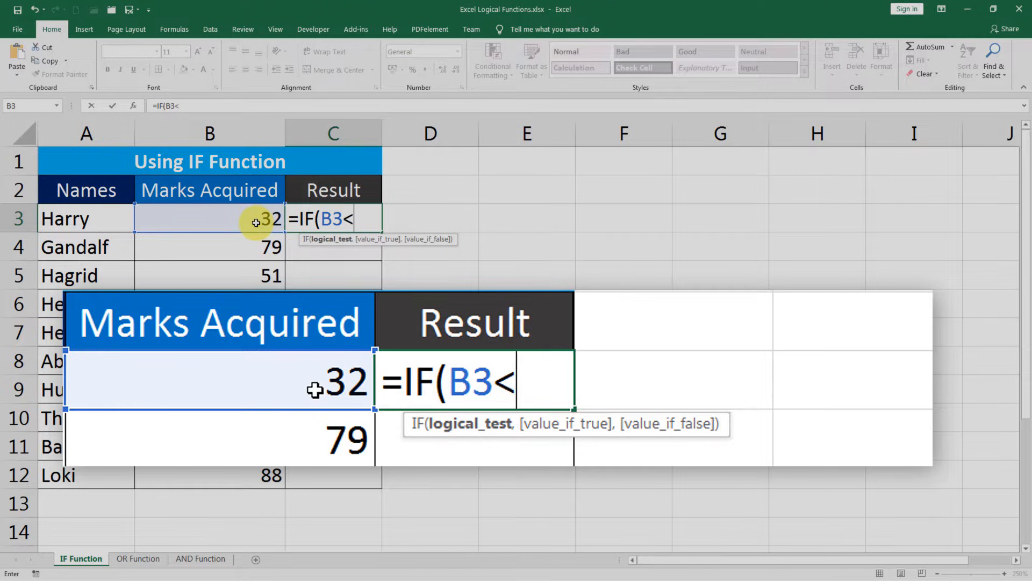
pyautogui.write('35')
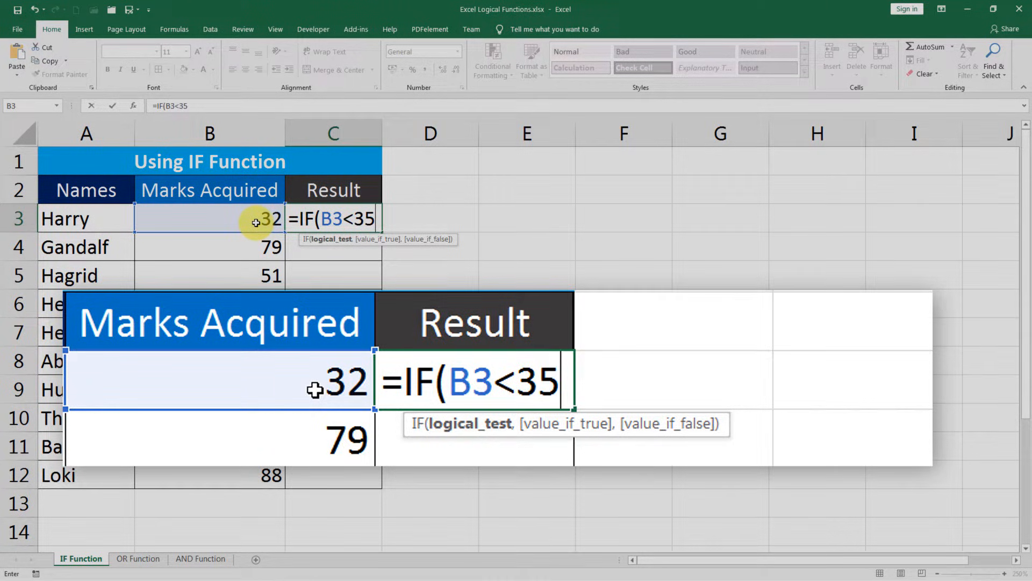
pyautogui.write(', "')
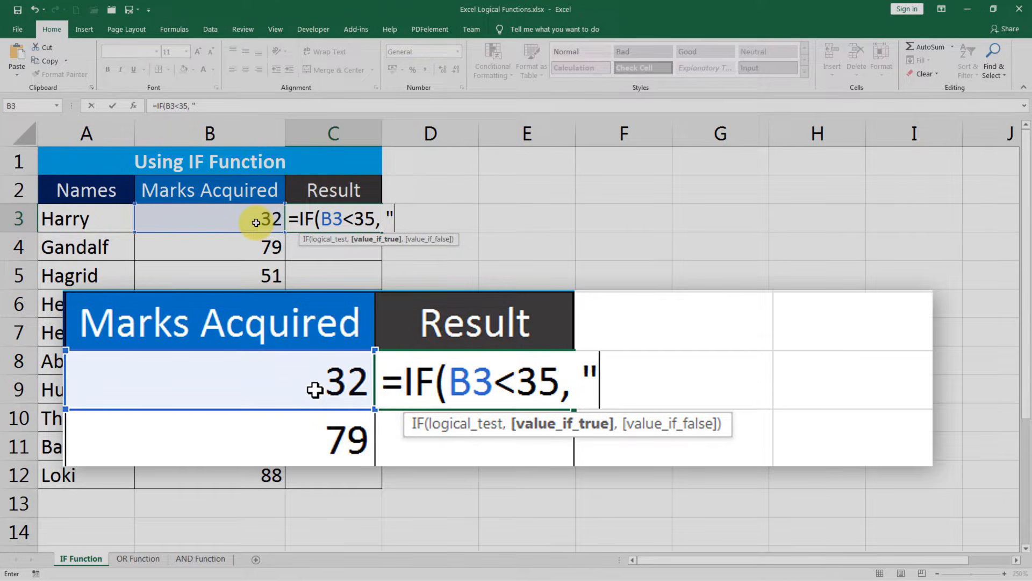
pyautogui.write('Failed')
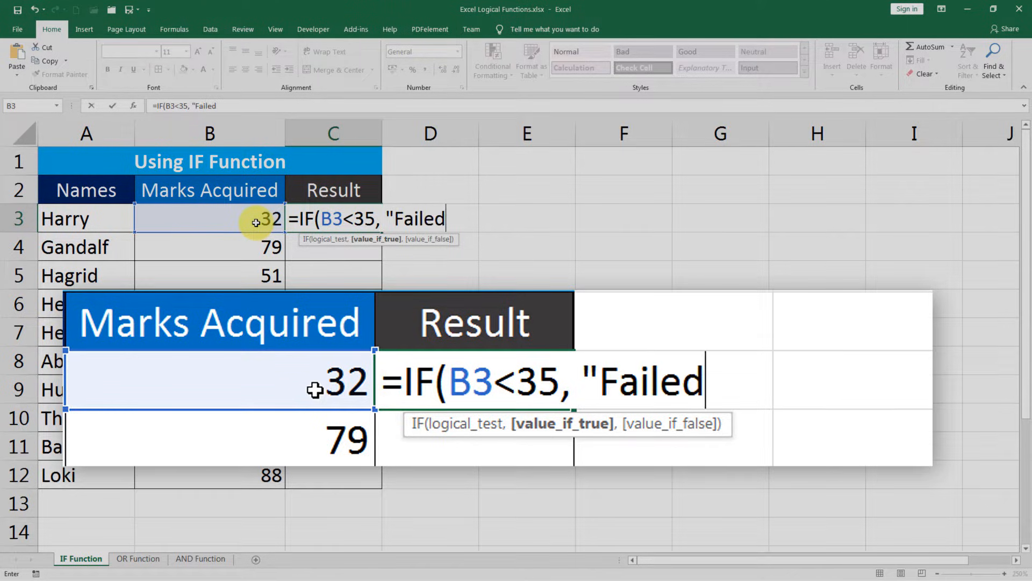
pyautogui.write(',')
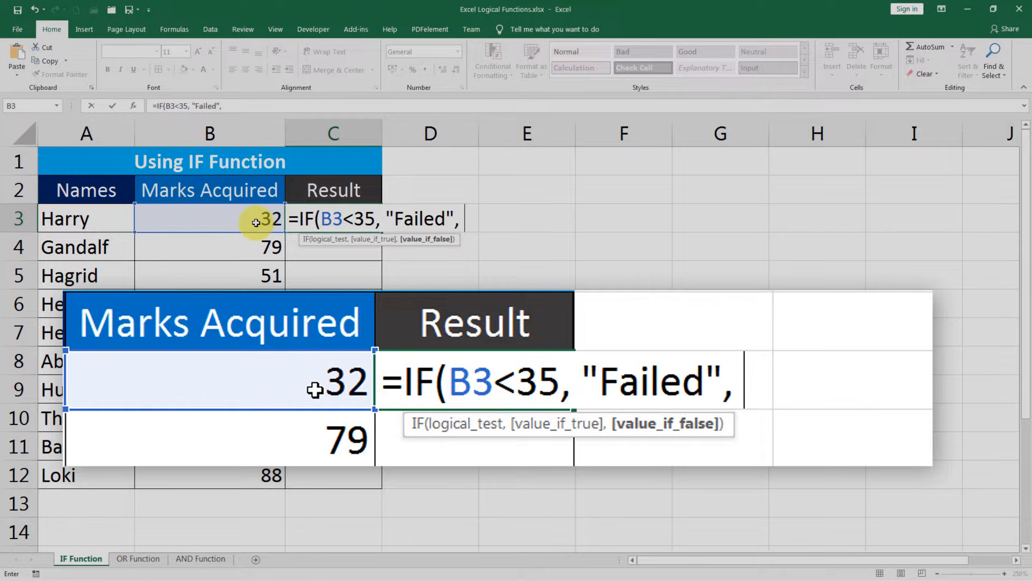
pyautogui.write('"')
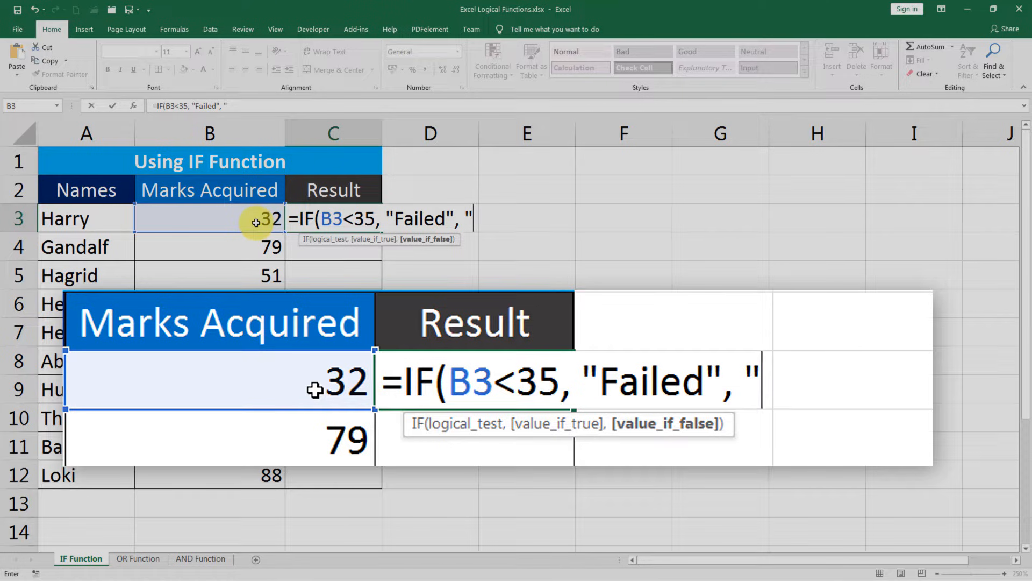
pyautogui.write('Passed')
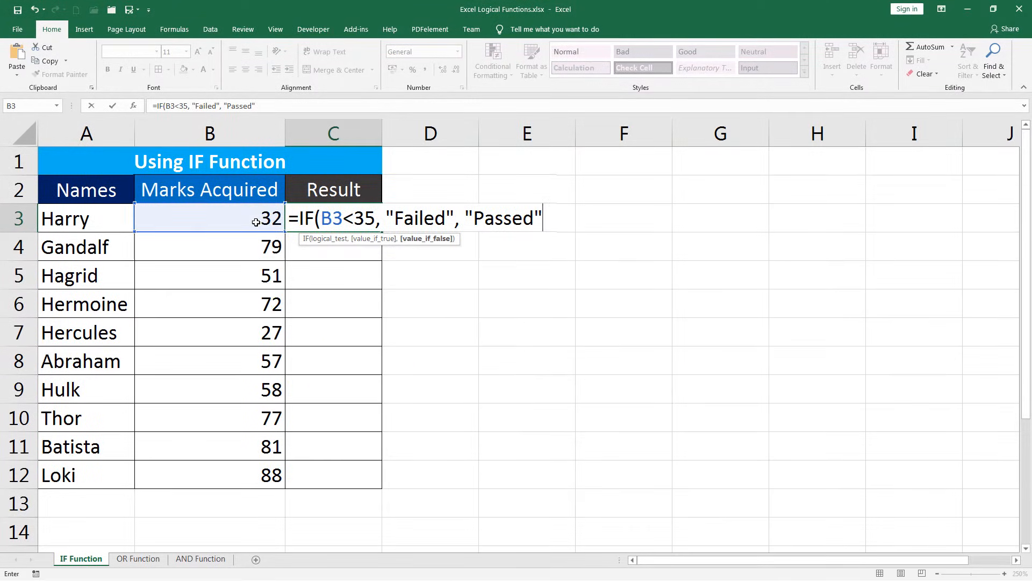
# Commit the IF formula in C3 and copy it down the Result column to C12
pyautogui.press('enter')
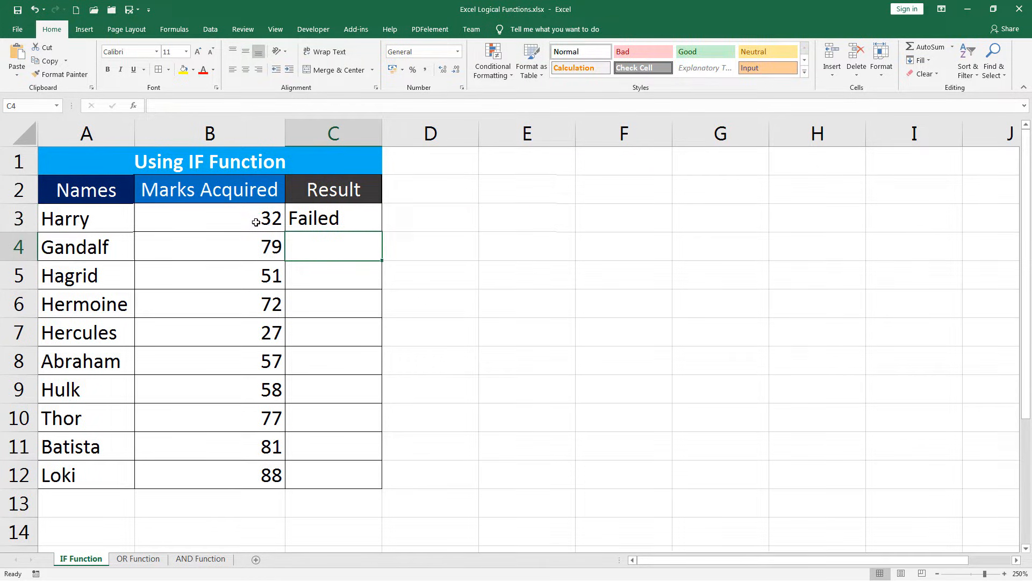
pyautogui.click(333, 218)
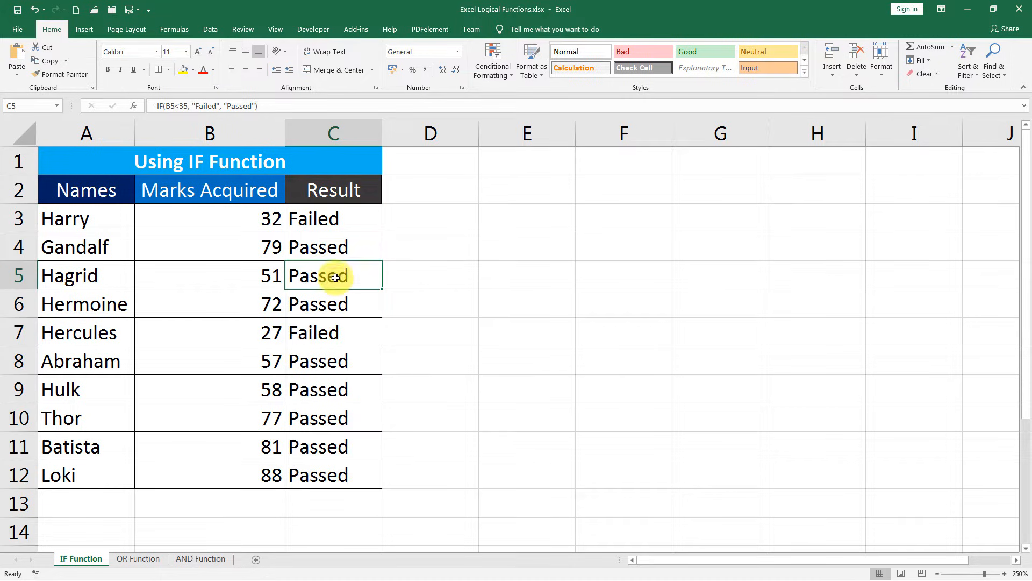
pyautogui.moveTo(338, 251)
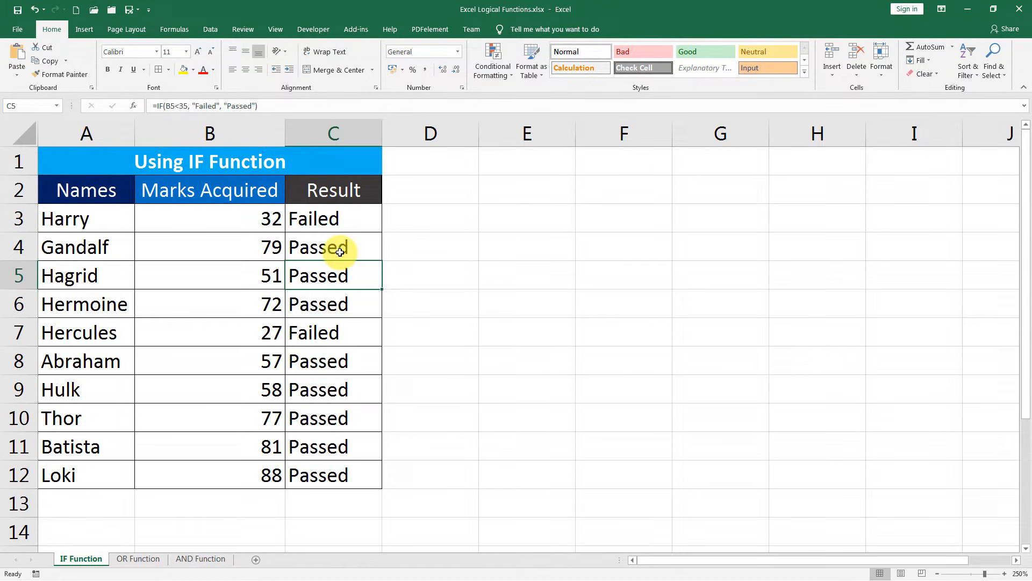
pyautogui.moveTo(321, 378)
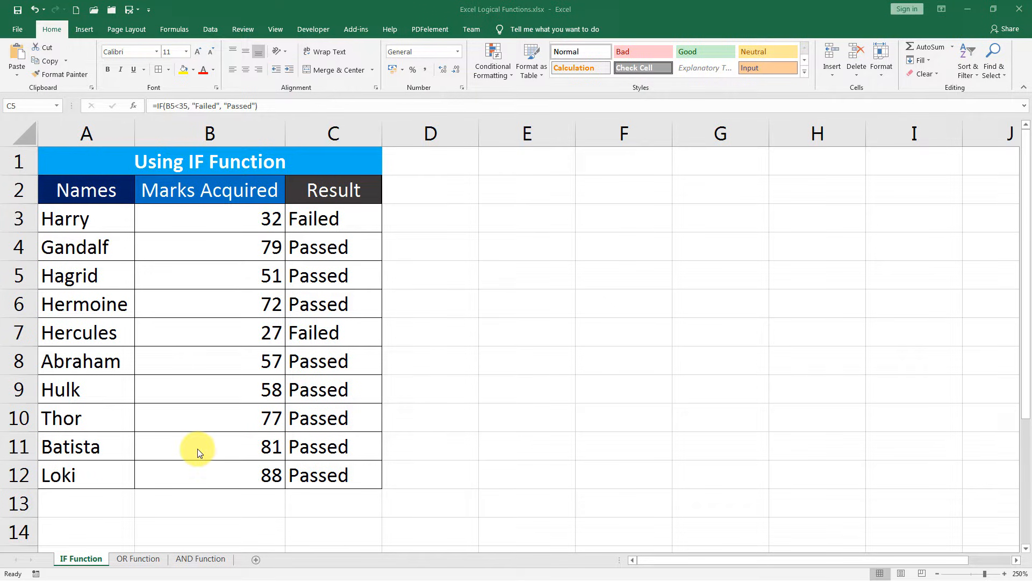
# Enter =OR(B3<35, C3<35, D3<35, E3<35) in Harry's Analysis cell F3, giving FALSE
pyautogui.click(138, 558)
pyautogui.write('=')
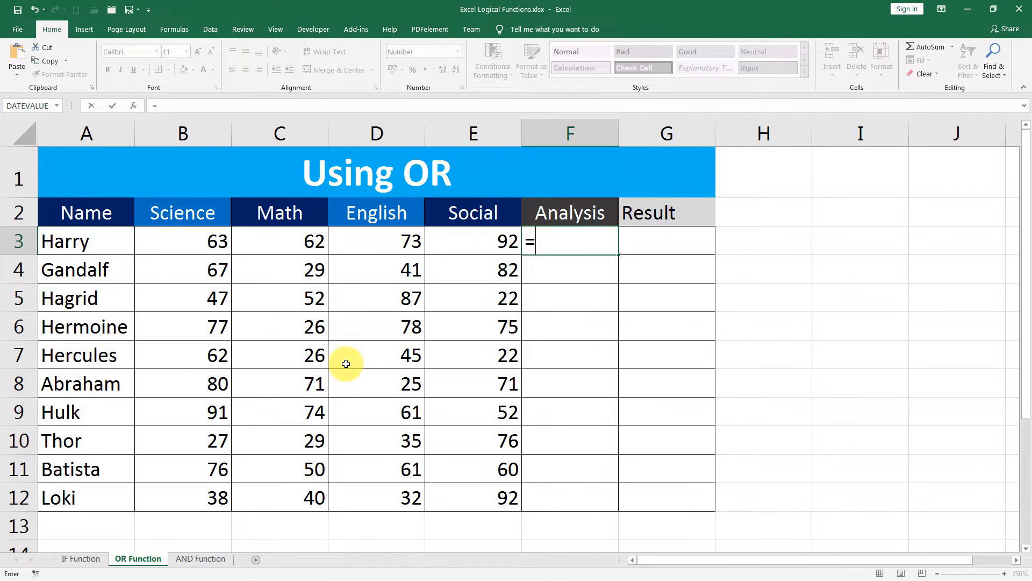
pyautogui.write('or')
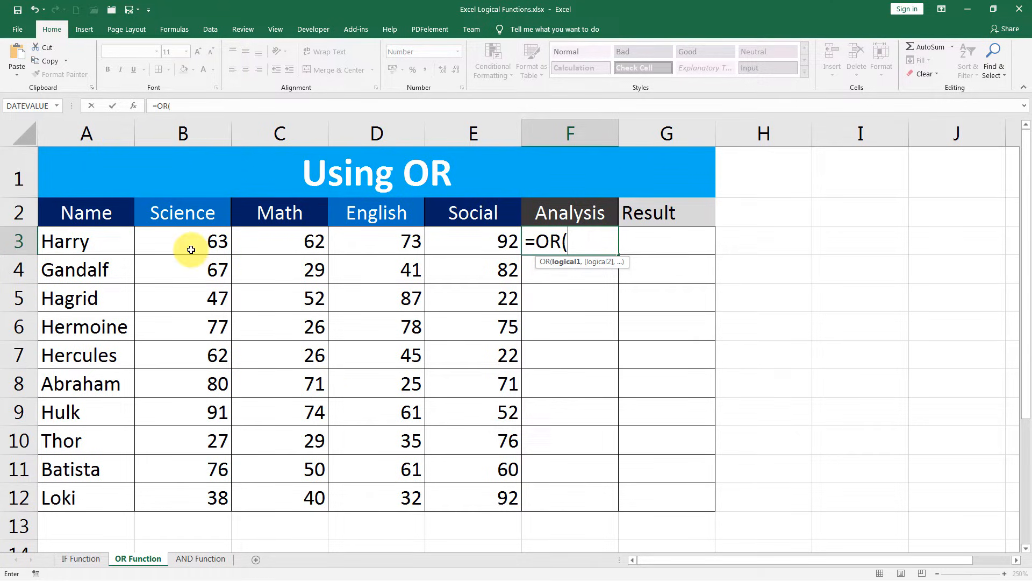
pyautogui.click(191, 241)
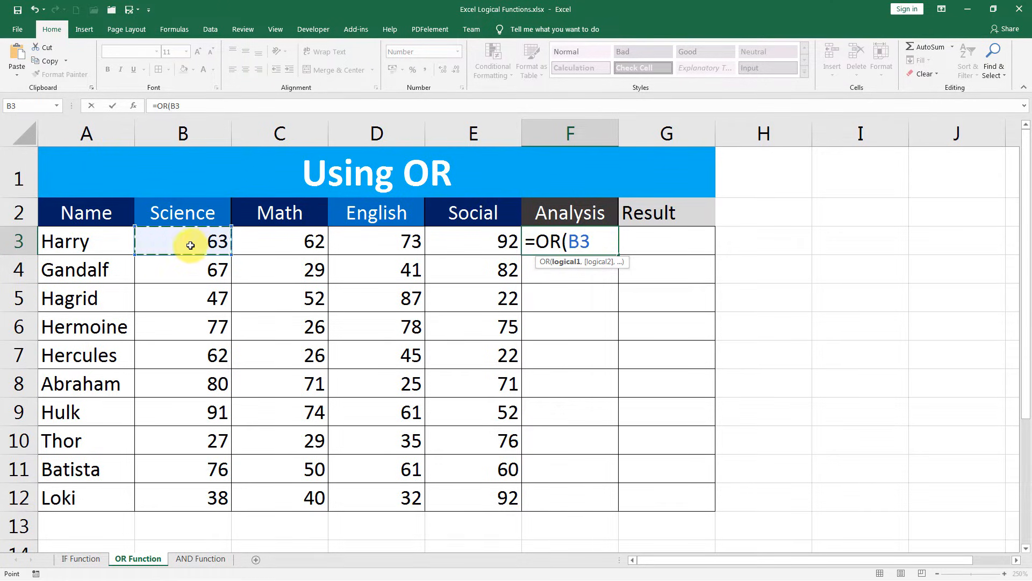
pyautogui.write('<3')
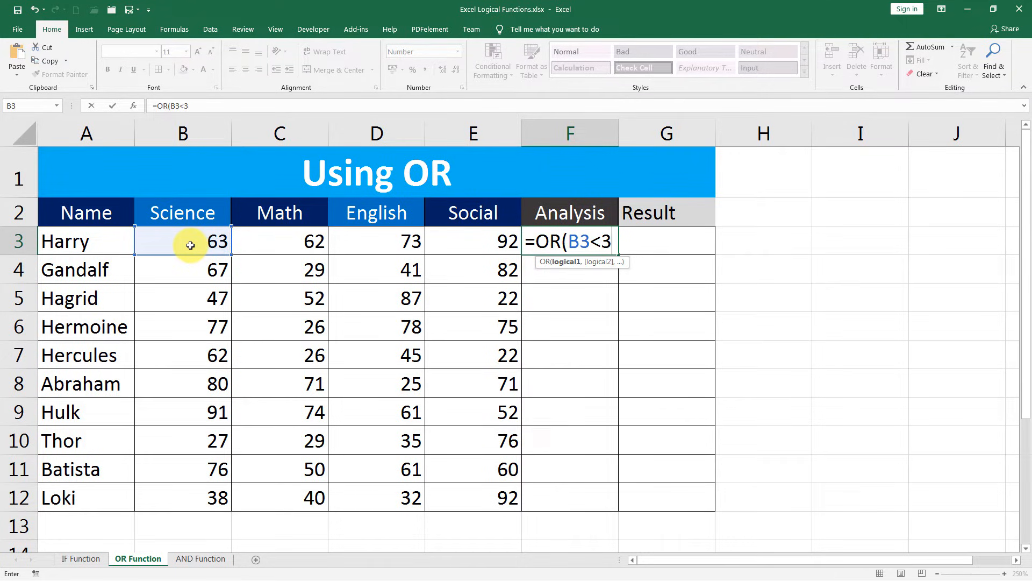
pyautogui.click(280, 241)
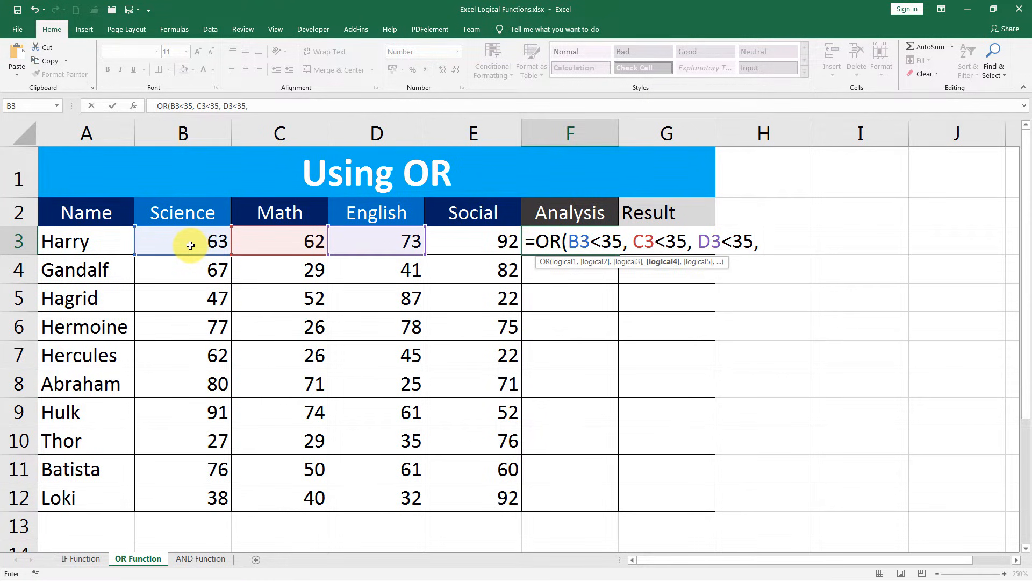
pyautogui.write('E3<3')
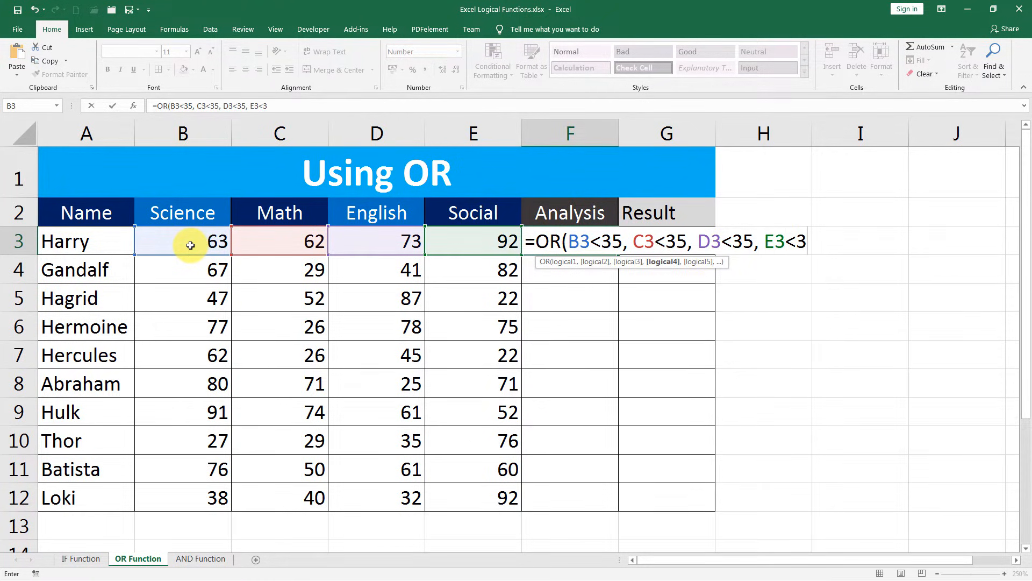
pyautogui.press('Enter')
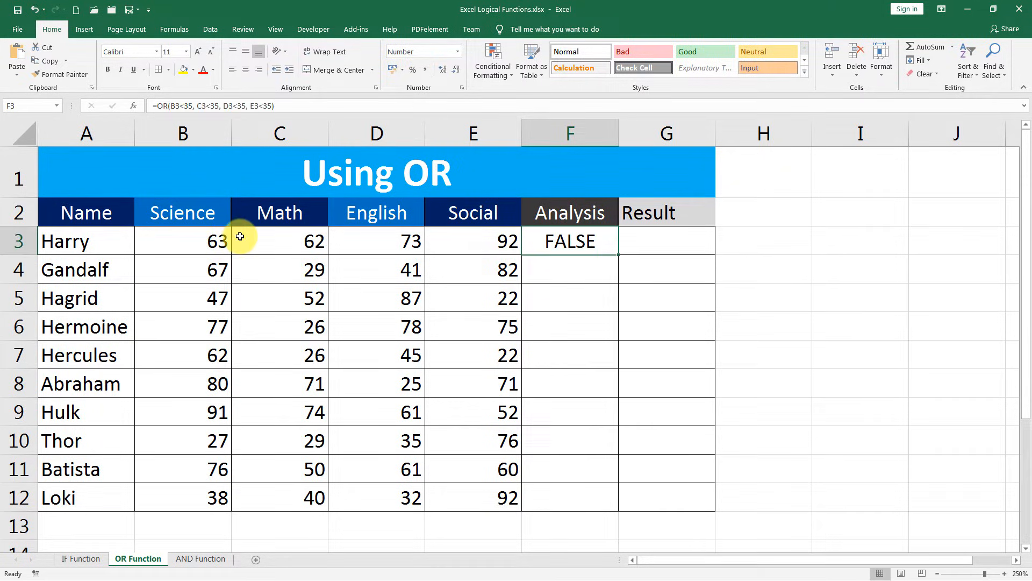
pyautogui.moveTo(590, 244)
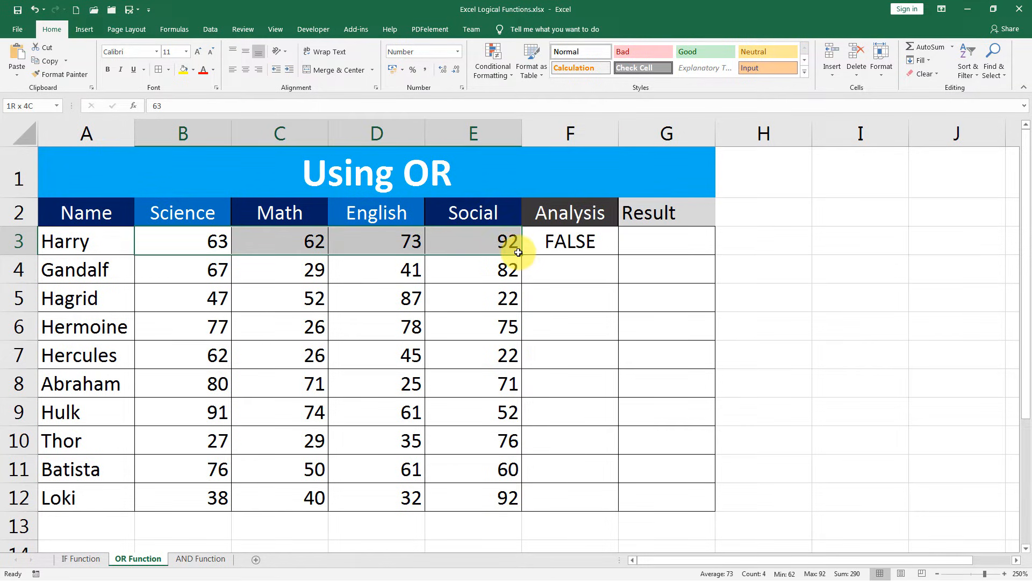
# Fill the OR formula from F3 down to F12 and check Hagrid's low mark and Loki's result
pyautogui.click(570, 240)
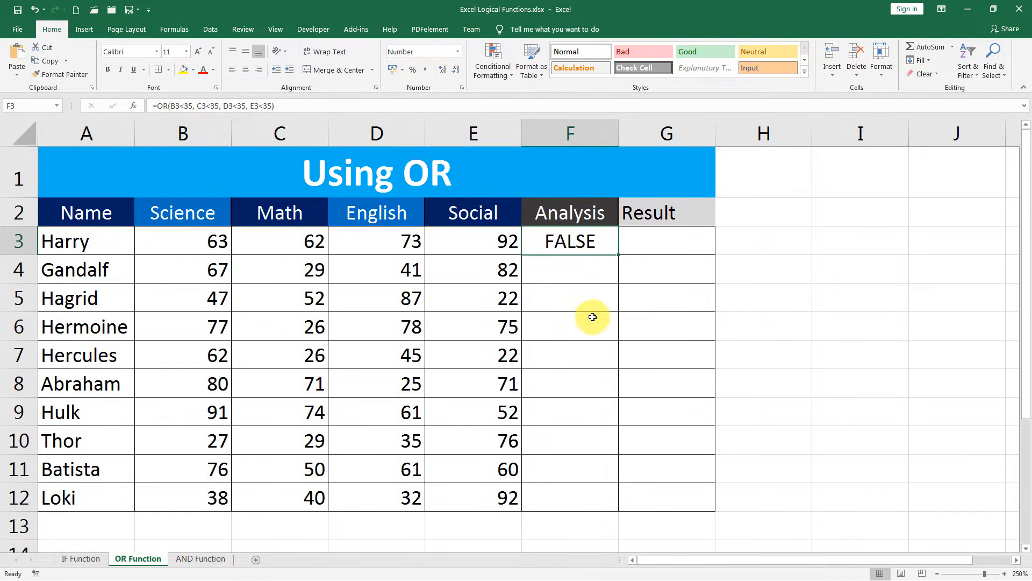
pyautogui.moveTo(599, 242)
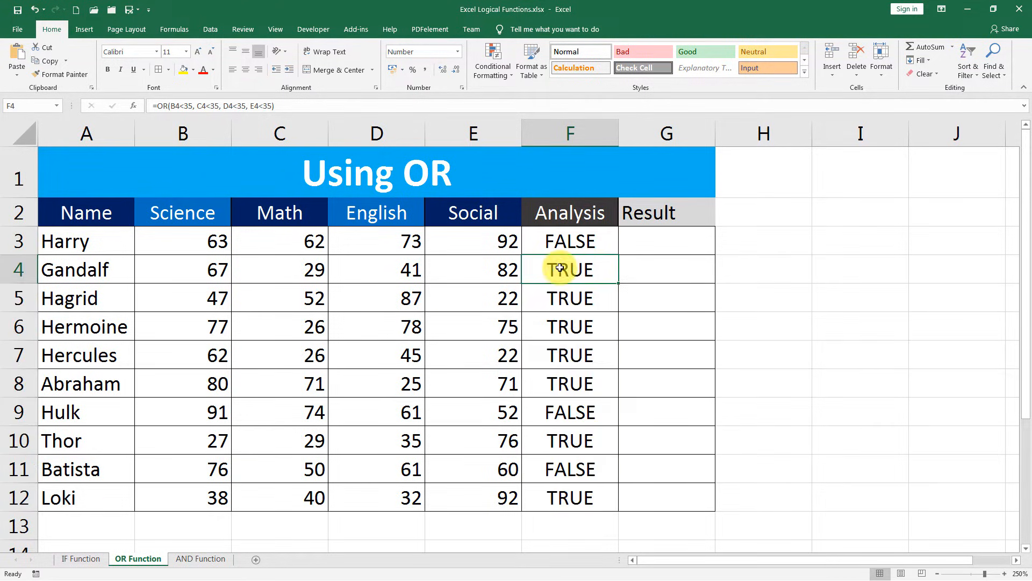
pyautogui.click(279, 269)
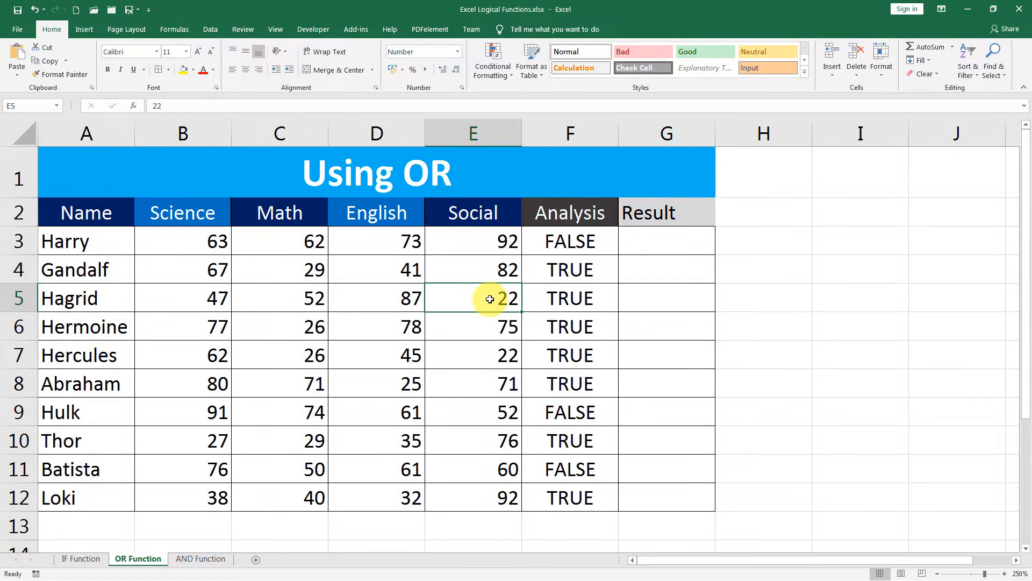
pyautogui.moveTo(582, 268)
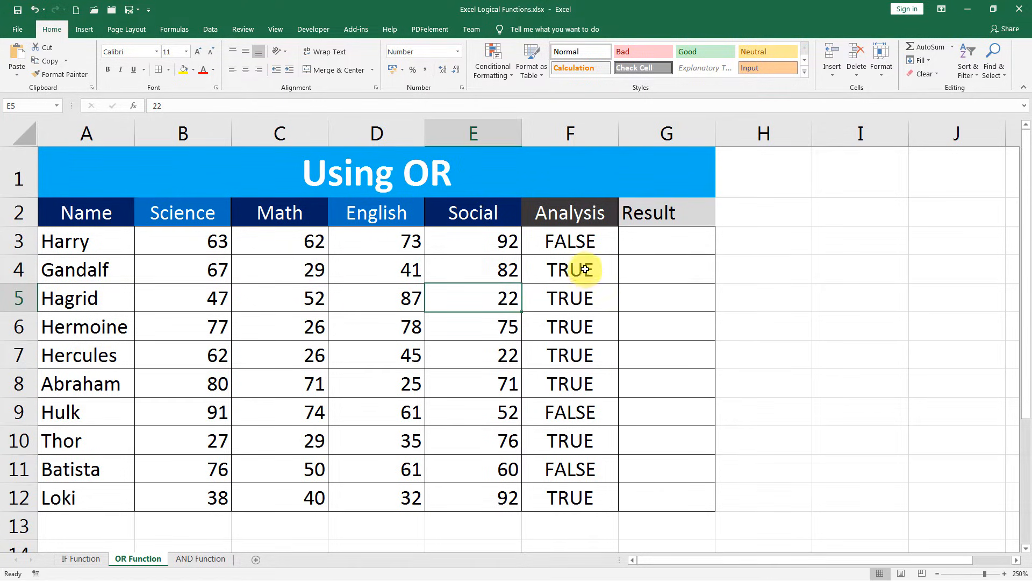
pyautogui.click(569, 496)
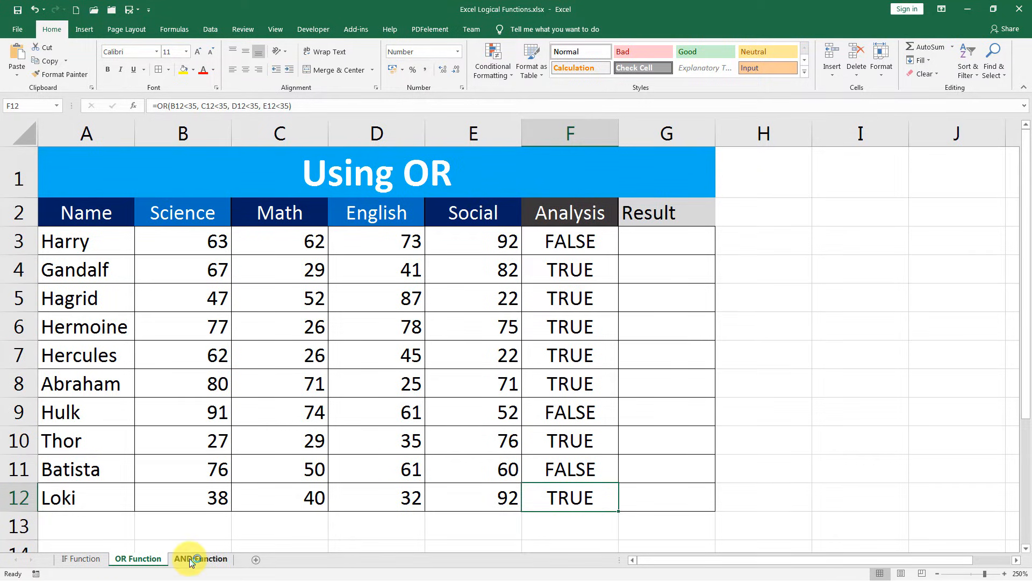
# Go to the AND Function sheet and begin a formula in Harry's Analysis cell F3
pyautogui.click(202, 558)
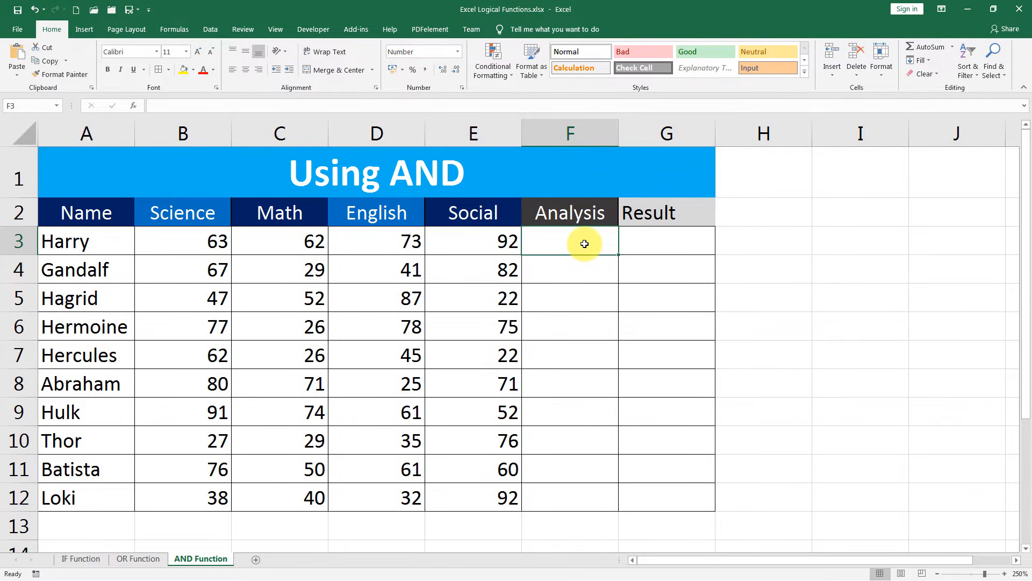
pyautogui.write('=')
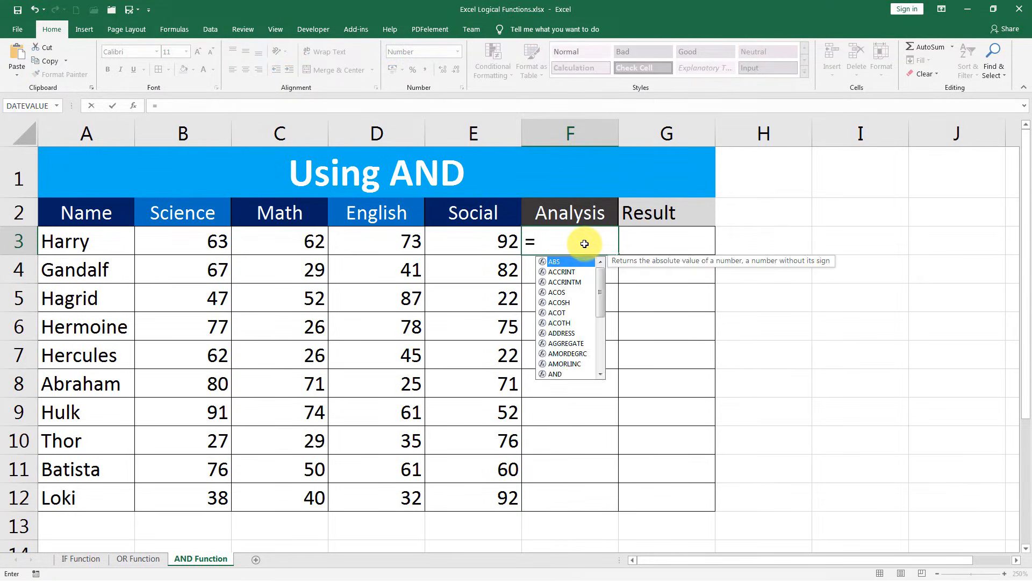
# Write =AND(B3<35, C3<35, D3<35, E3<35) in F3 so Harry's check returns FALSE
pyautogui.write('AND(B3<')
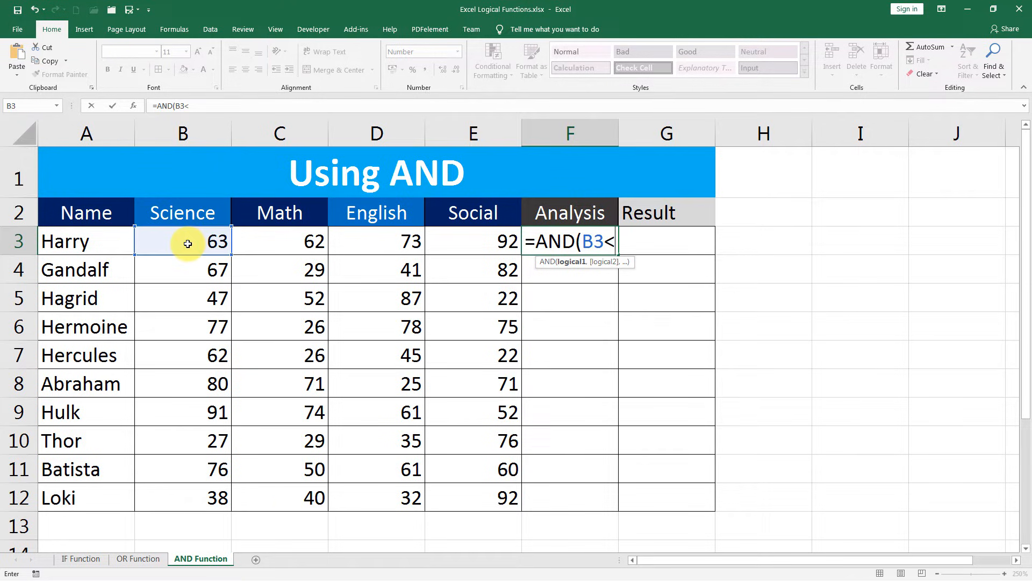
pyautogui.write('35, c3')
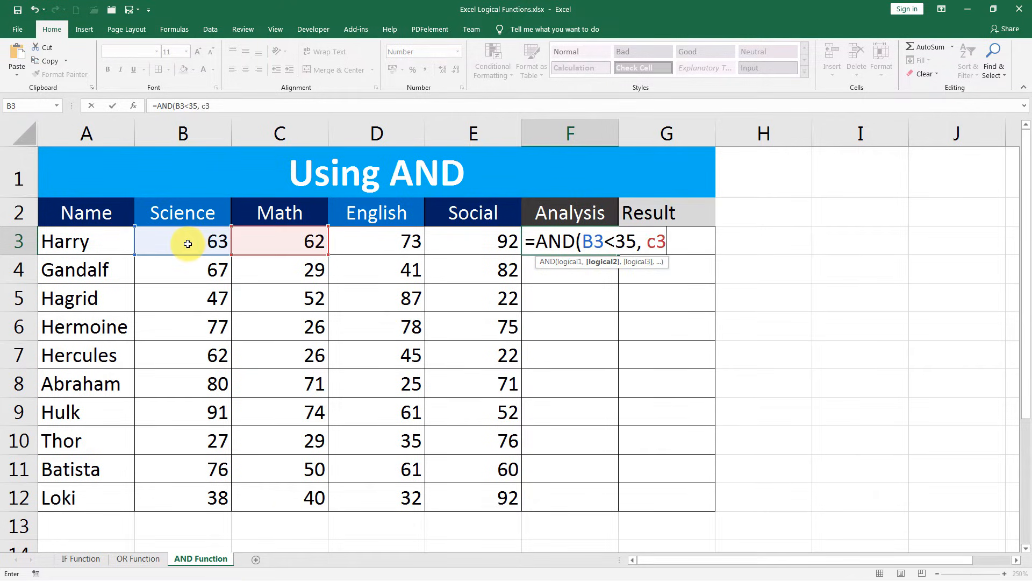
pyautogui.write('<35, d3<')
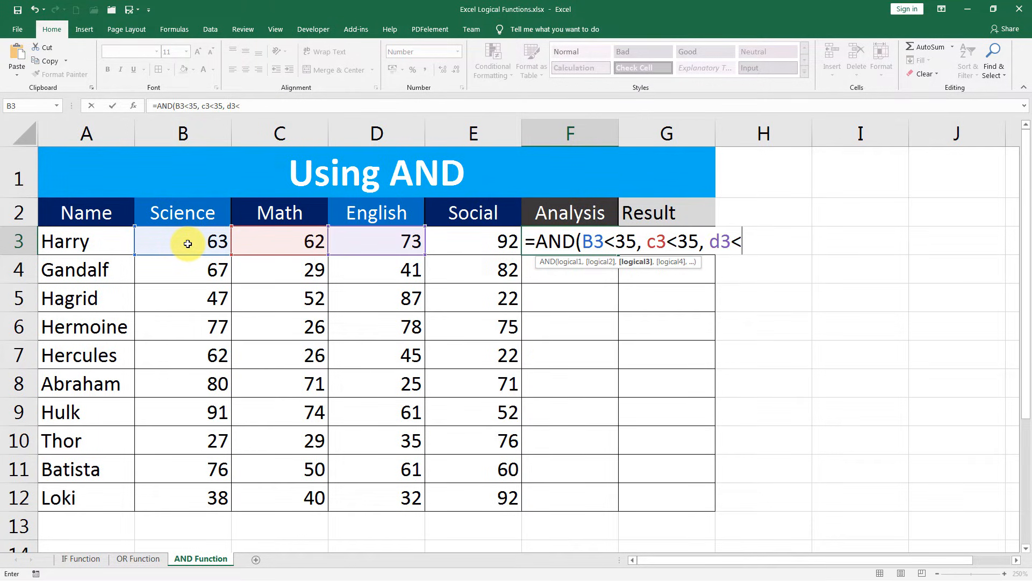
pyautogui.write('35, e')
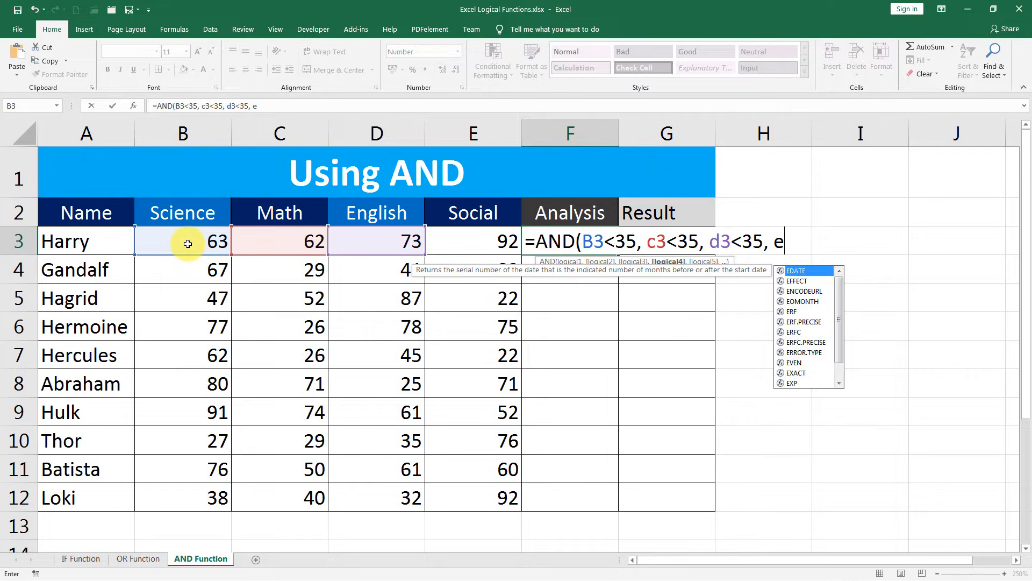
pyautogui.write('3<35')
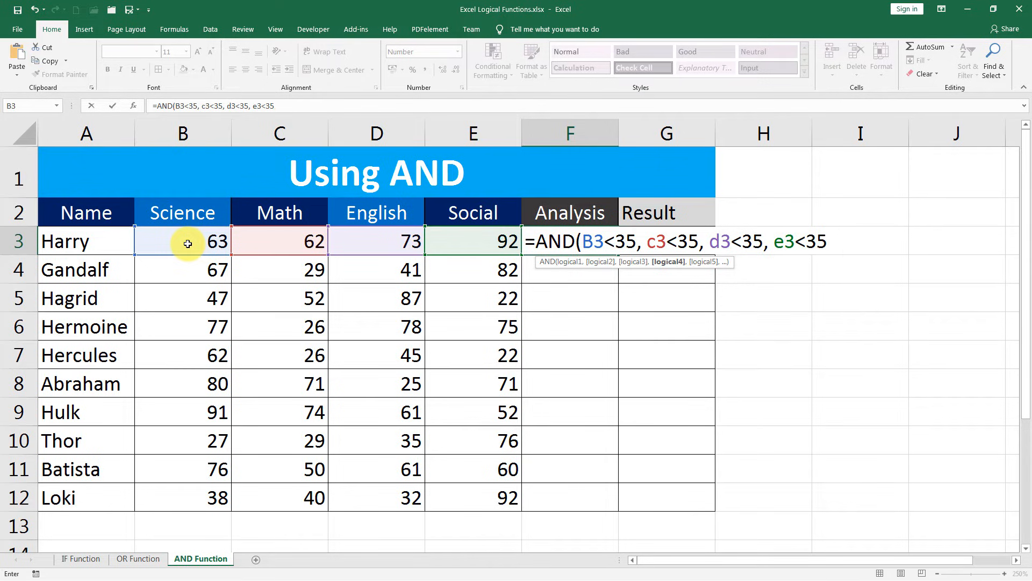
pyautogui.write(')')
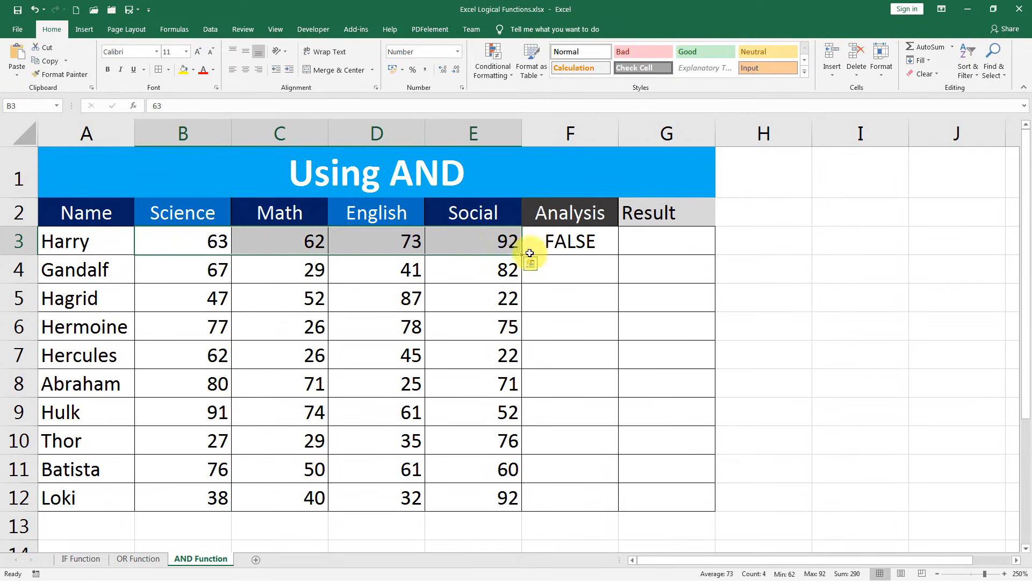
# Copy the AND formula down to F12, all FALSE, then select Hermoine's Science mark
pyautogui.click(570, 240)
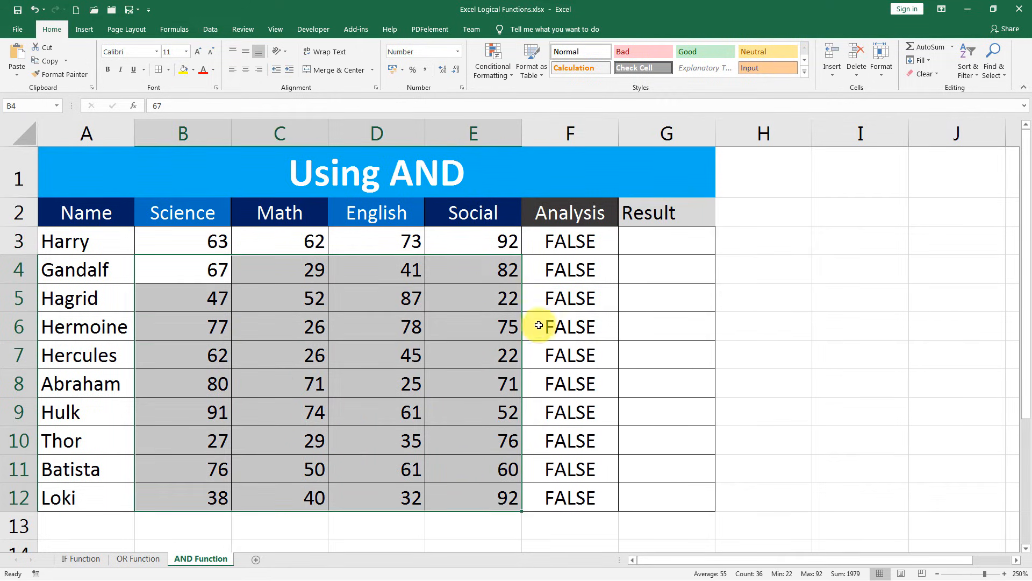
pyautogui.click(182, 326)
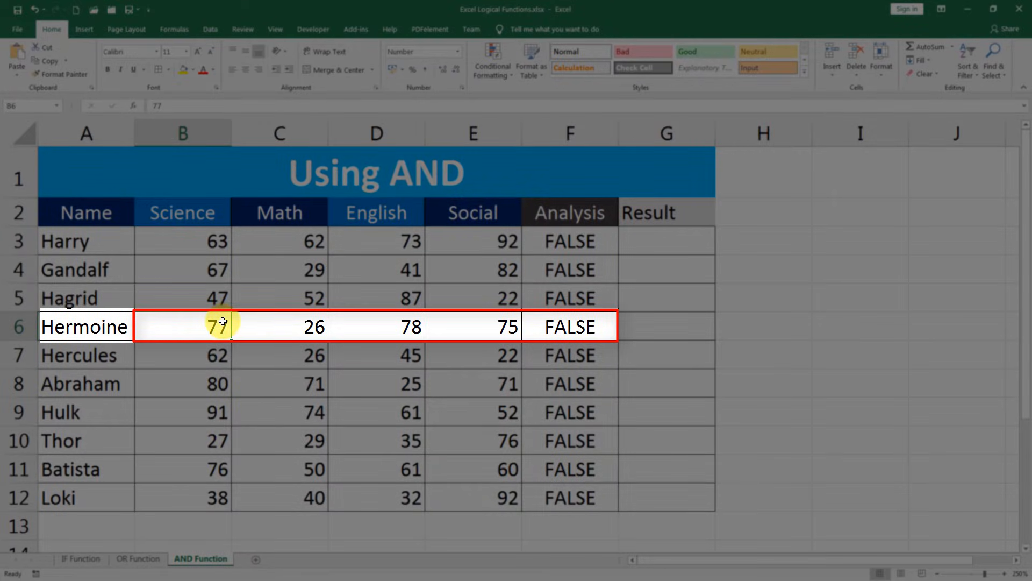
# Lower Hermoine's marks to 32, 28 and 12 so her AND result becomes TRUE
pyautogui.write('32')
pyautogui.click(473, 326)
pyautogui.write('12')
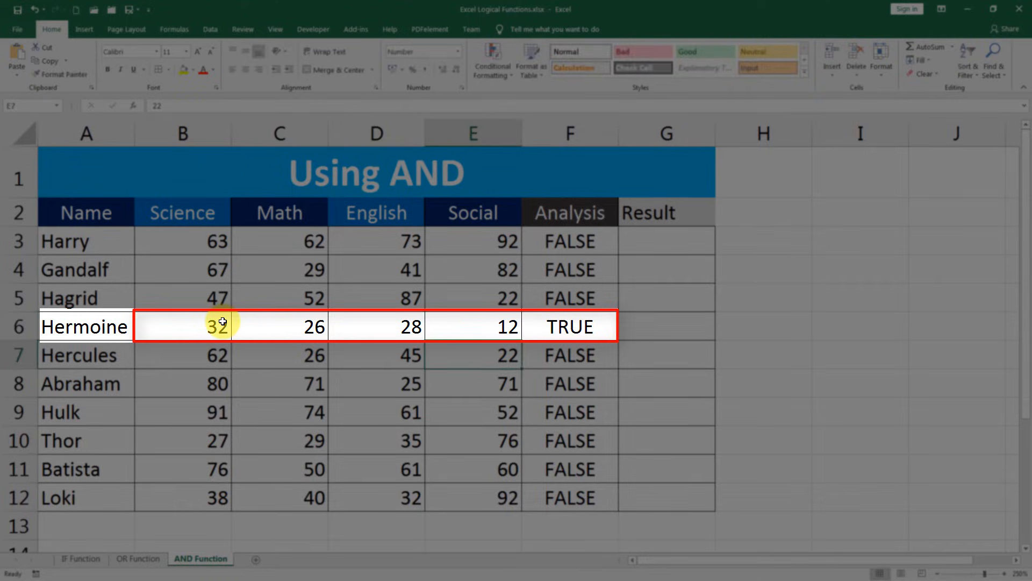
pyautogui.moveTo(223, 326); pyautogui.dragTo(471, 325)
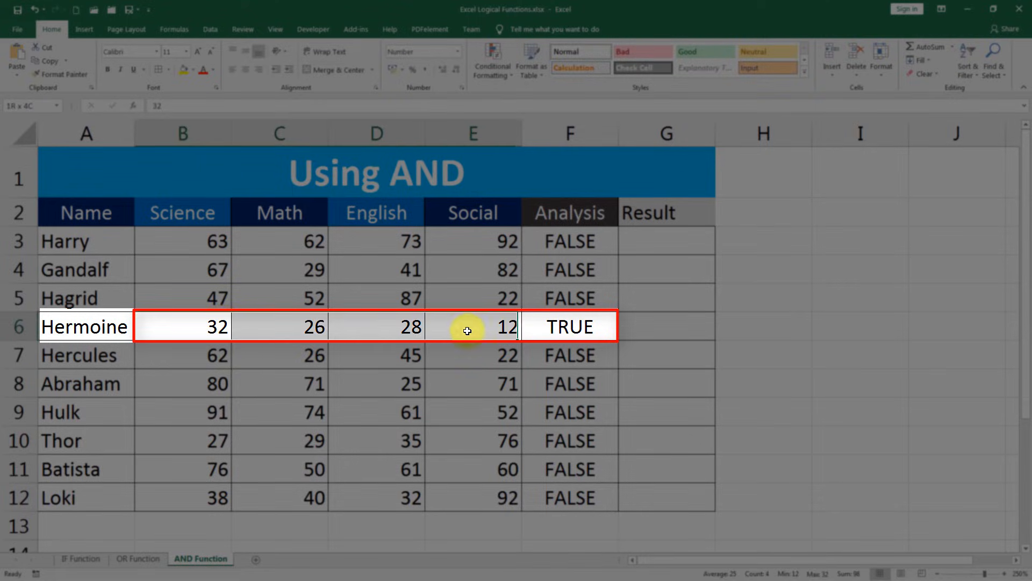
pyautogui.click(570, 326)
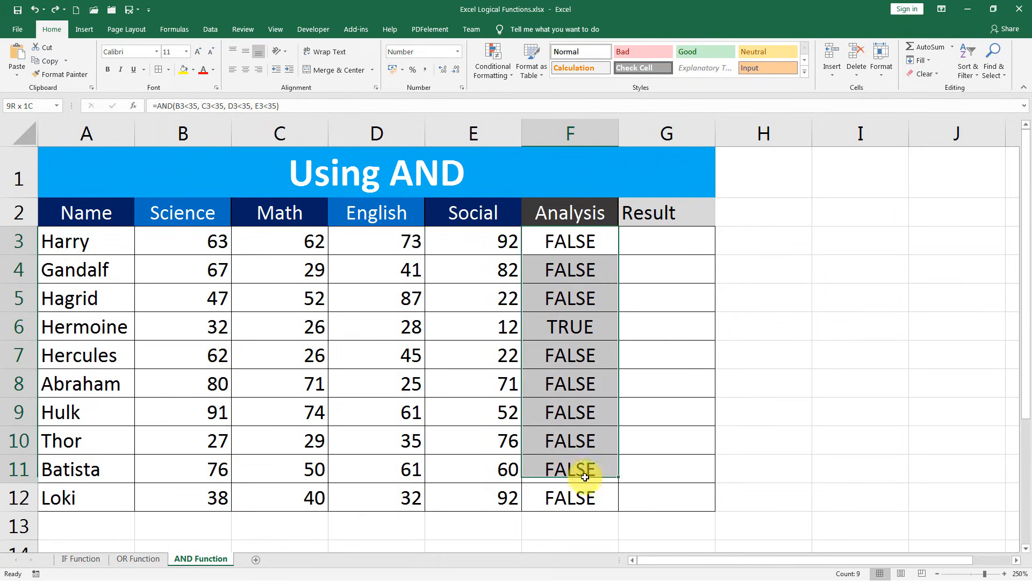
# Delete the AND results in F3:F12 and clear the Analysis and Result columns on the other sheets
pyautogui.press('Delete')
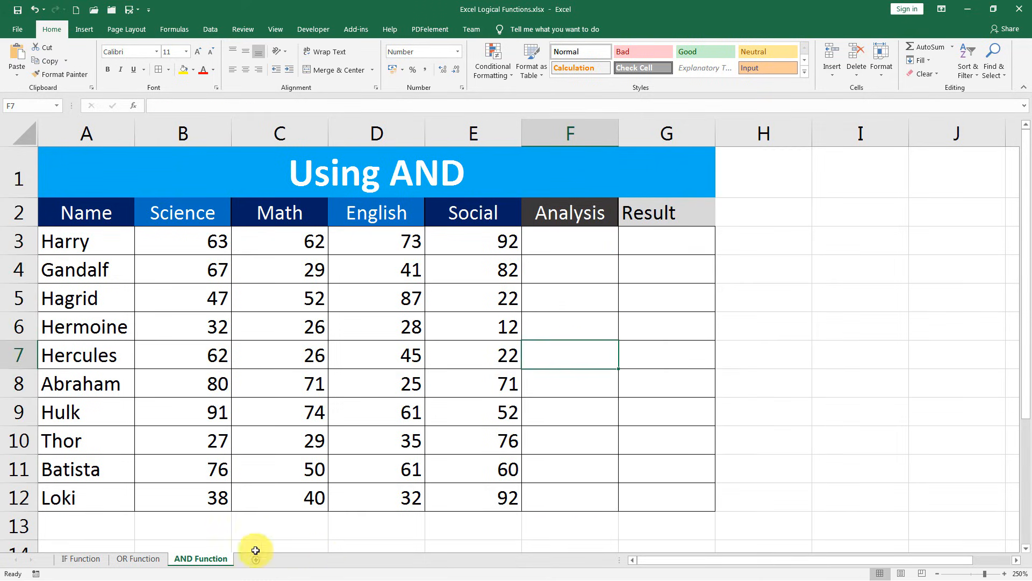
pyautogui.click(137, 558)
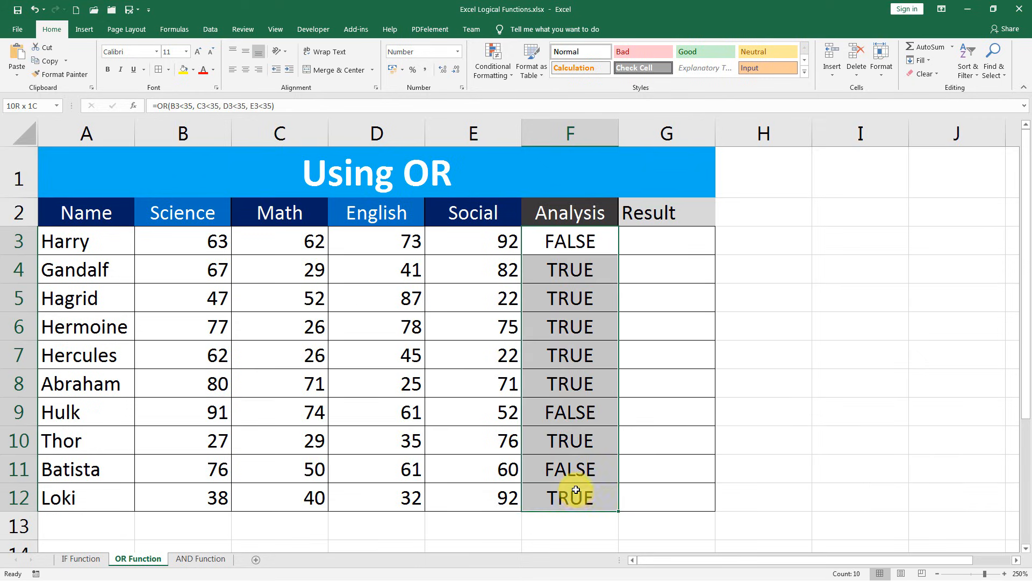
pyautogui.click(81, 558)
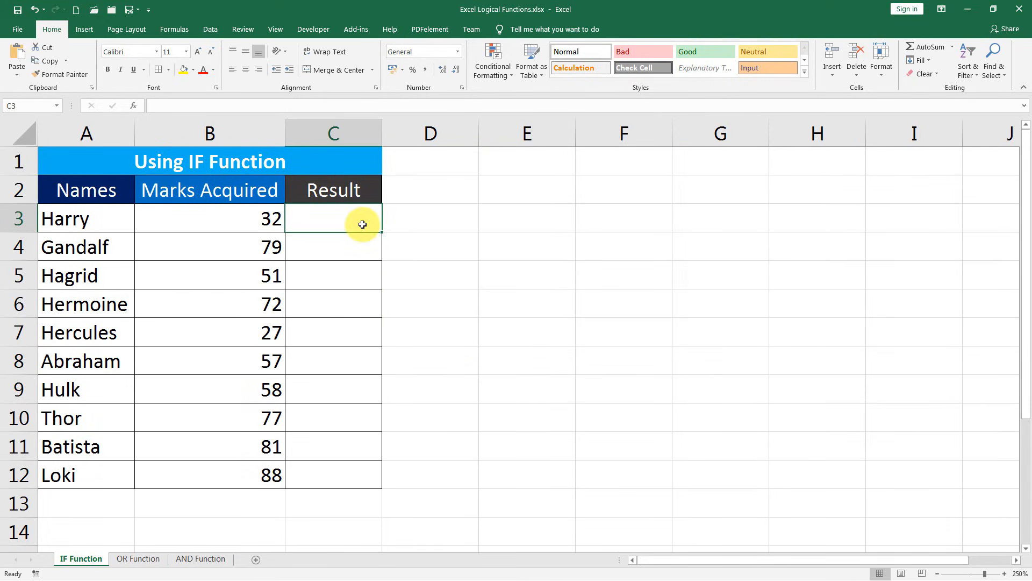
pyautogui.click(138, 558)
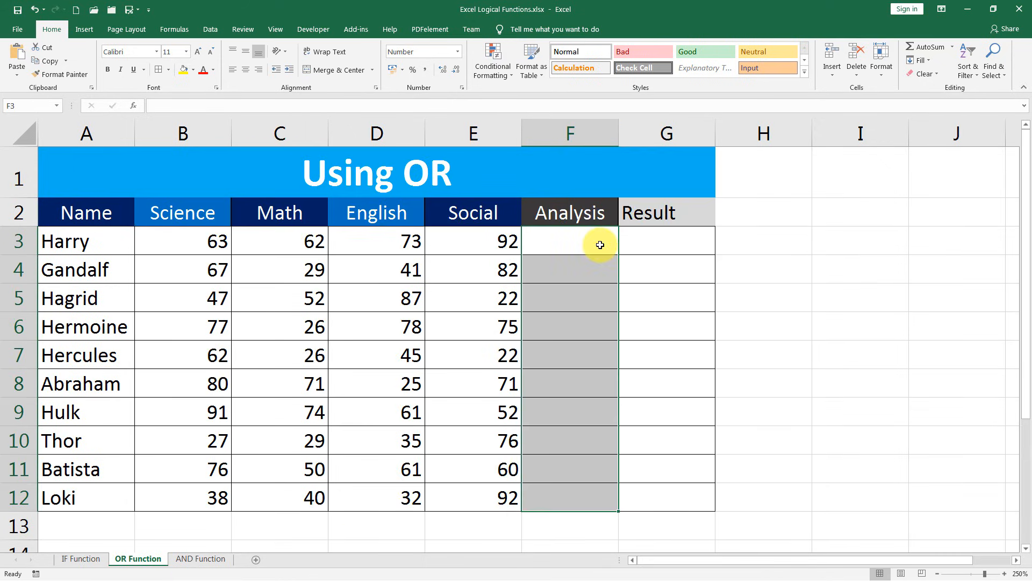
pyautogui.click(665, 240)
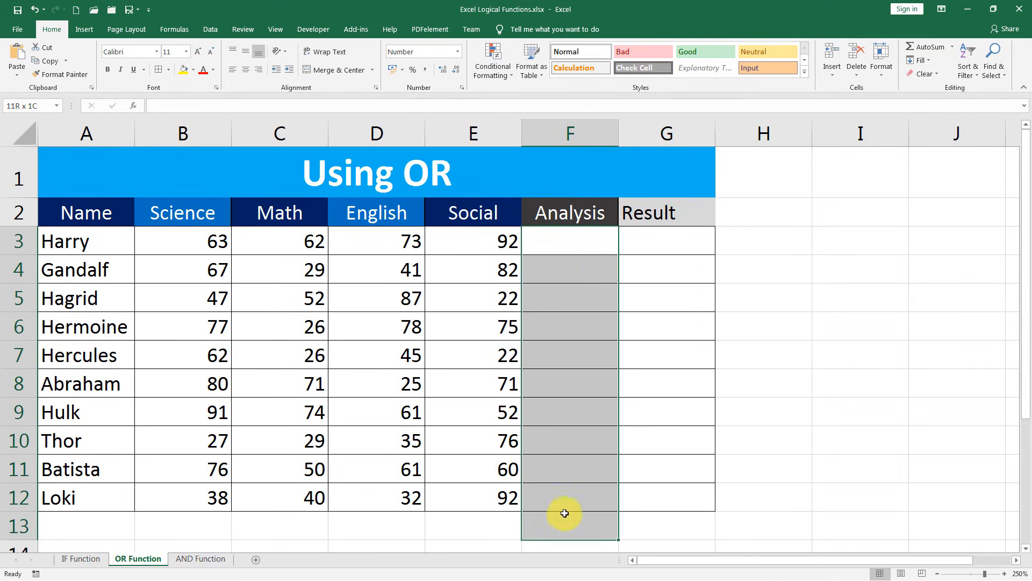
pyautogui.click(665, 240)
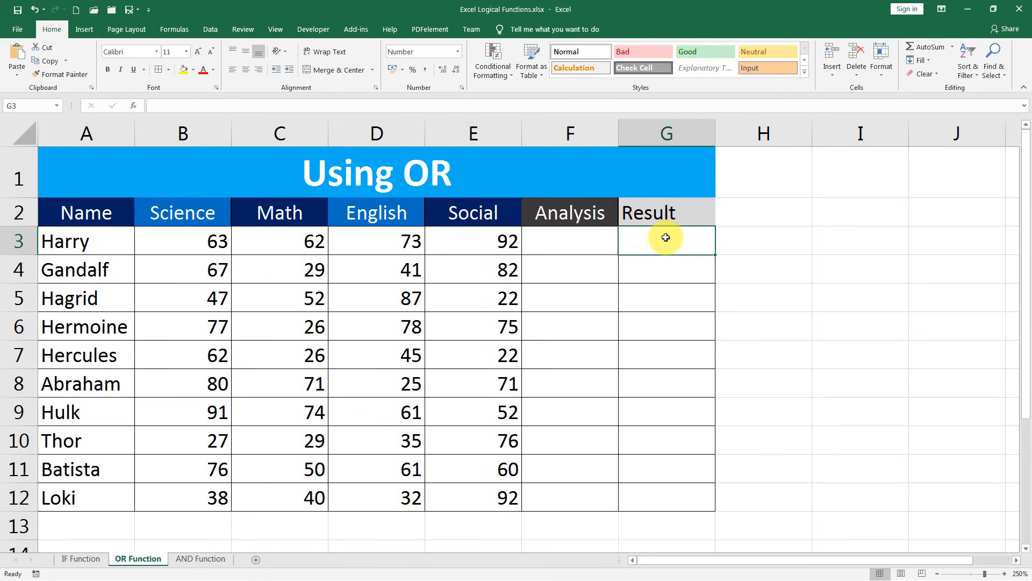
# Return to the AND Function sheet to confirm its Analysis column is empty
pyautogui.click(201, 558)
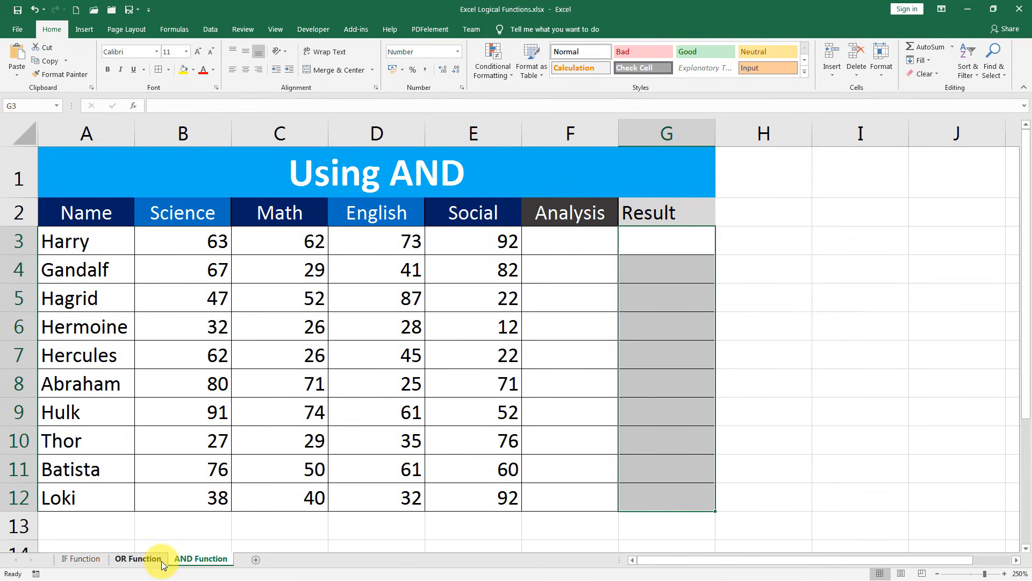
pyautogui.click(201, 558)
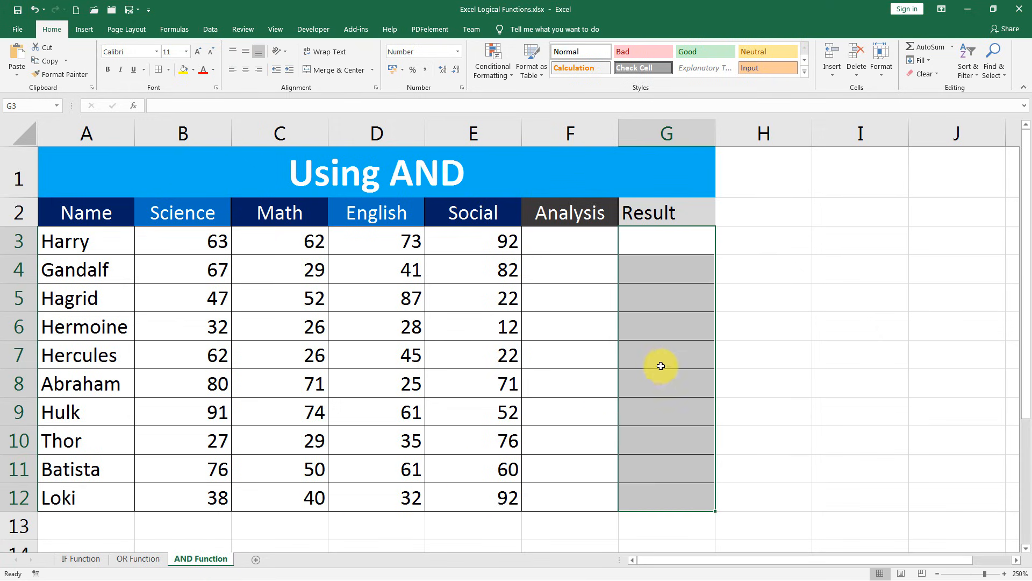
pyautogui.click(562, 240)
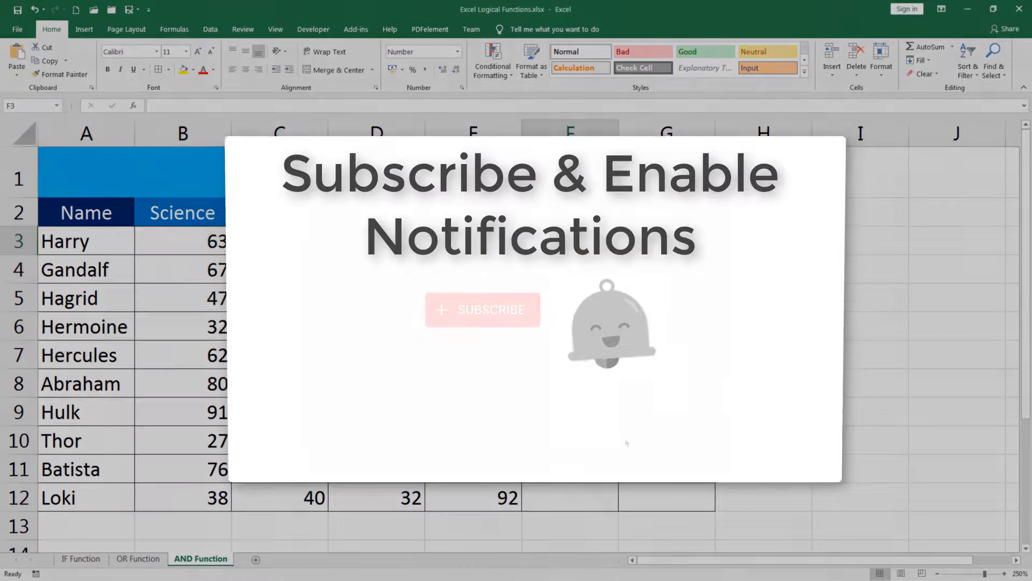
pyautogui.click(482, 309)
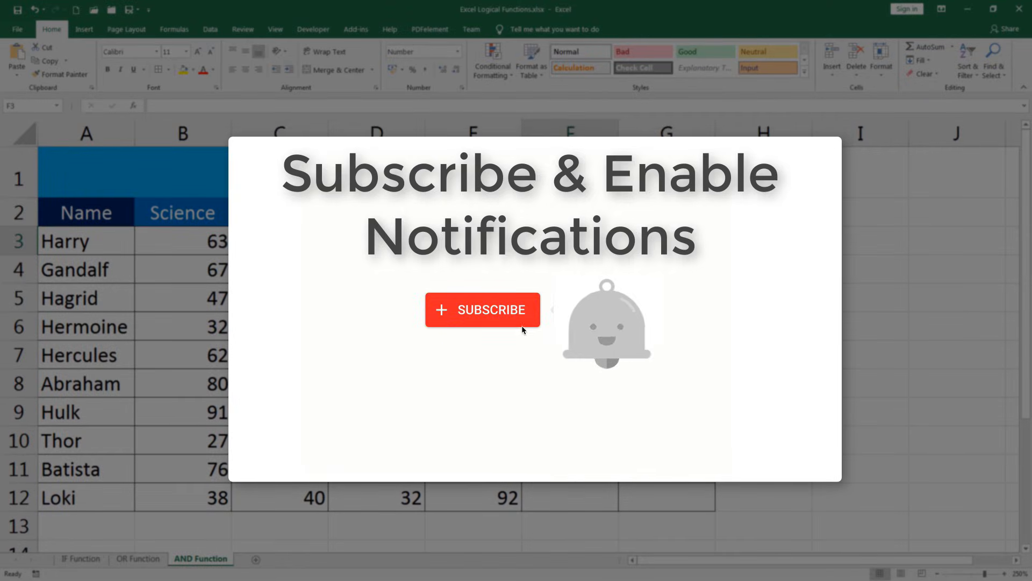
pyautogui.click(483, 310)
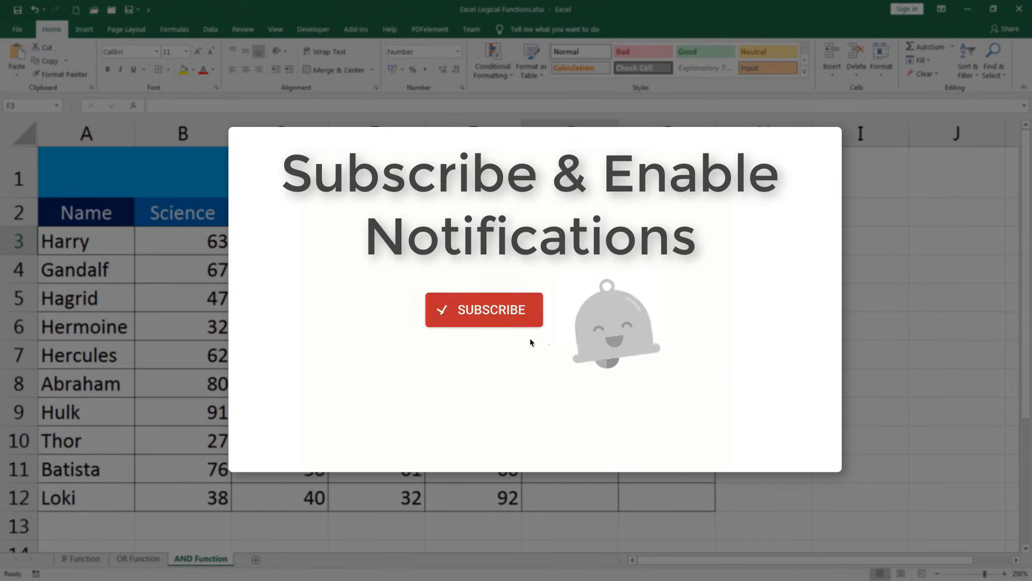
pyautogui.click(484, 310)
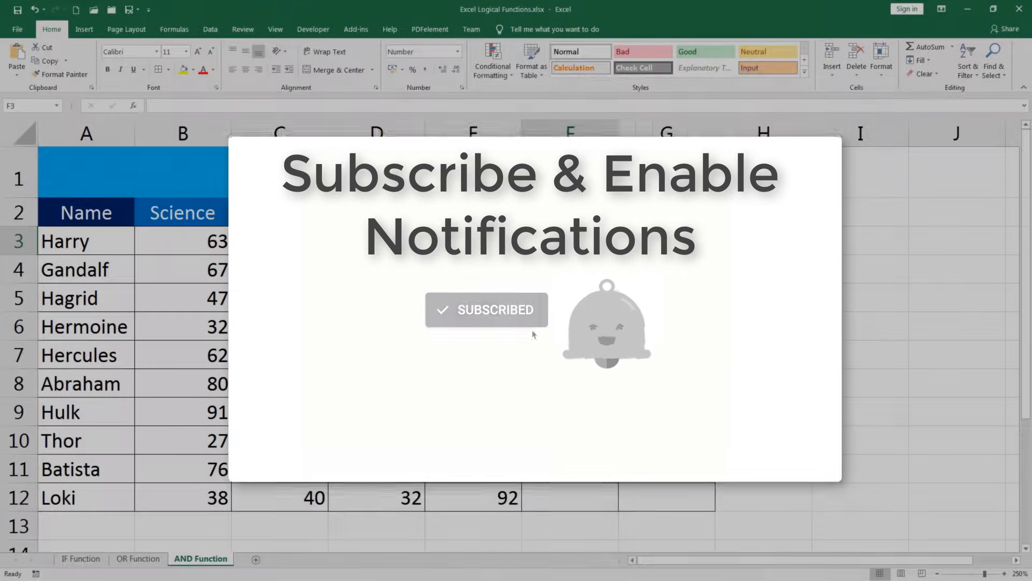